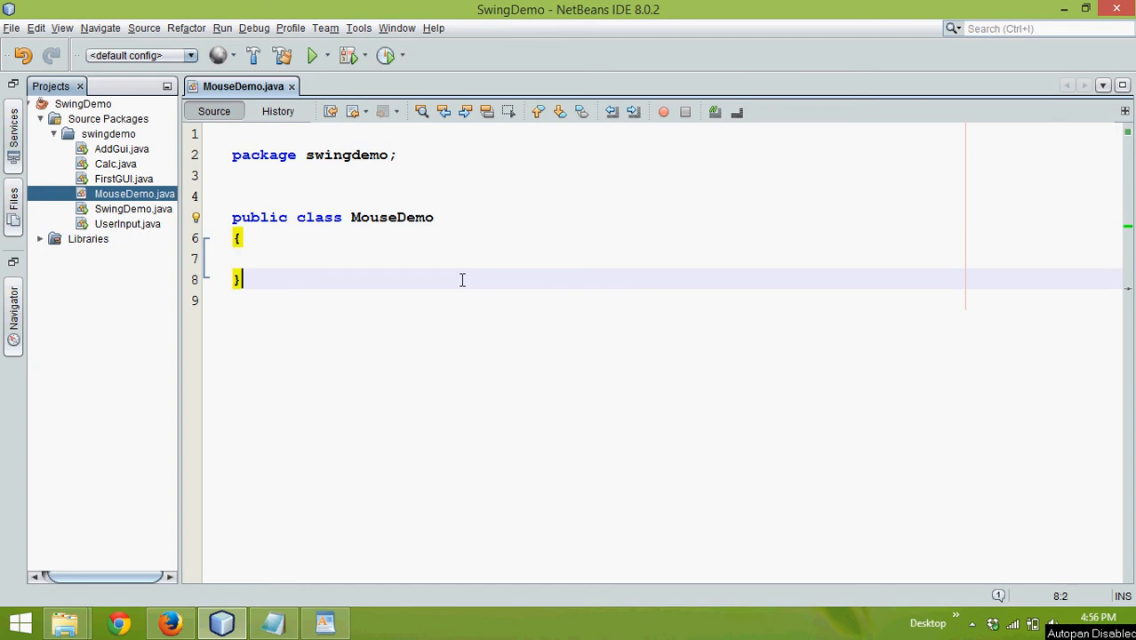
- Declare class Xyz extends JFrame below MouseDemo, with the JFrame import added
text(class)
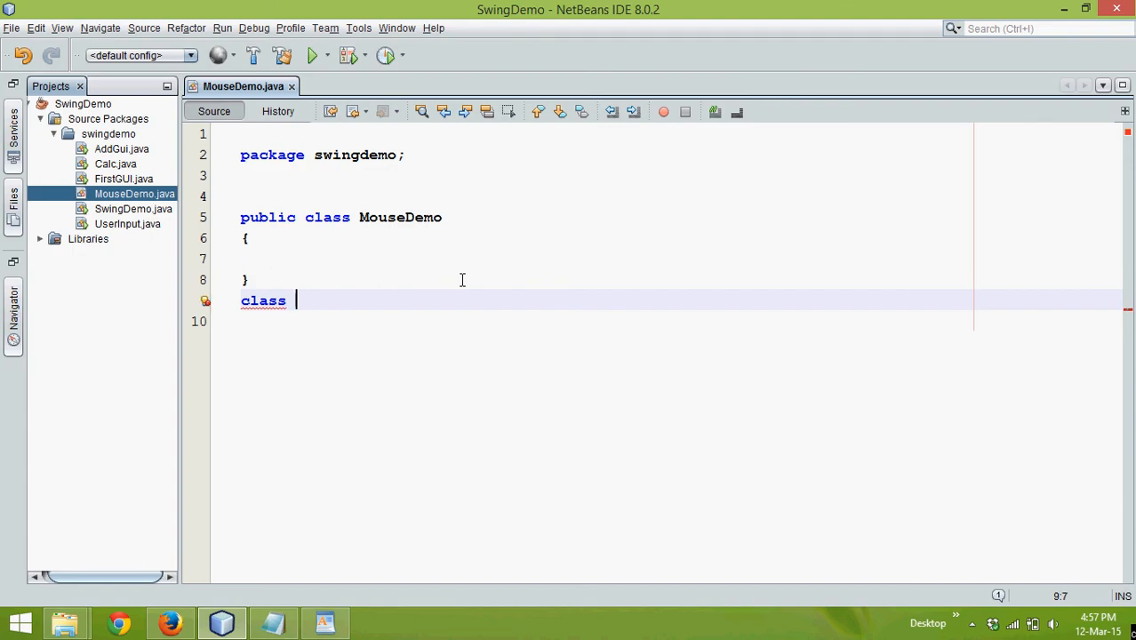
text(Xyz)
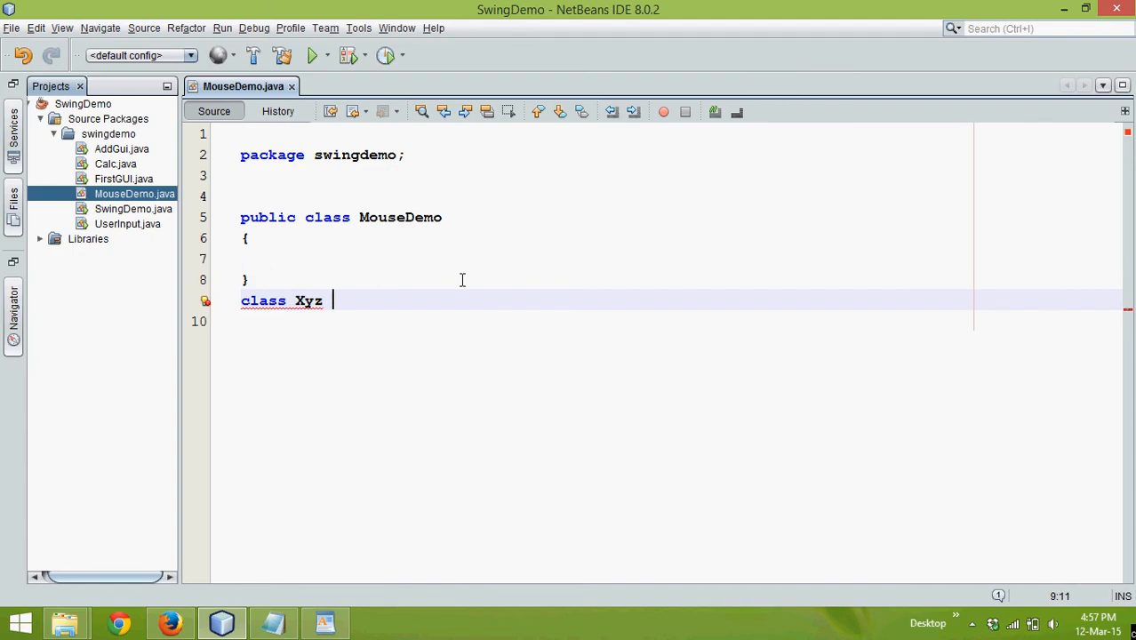
text(extends)
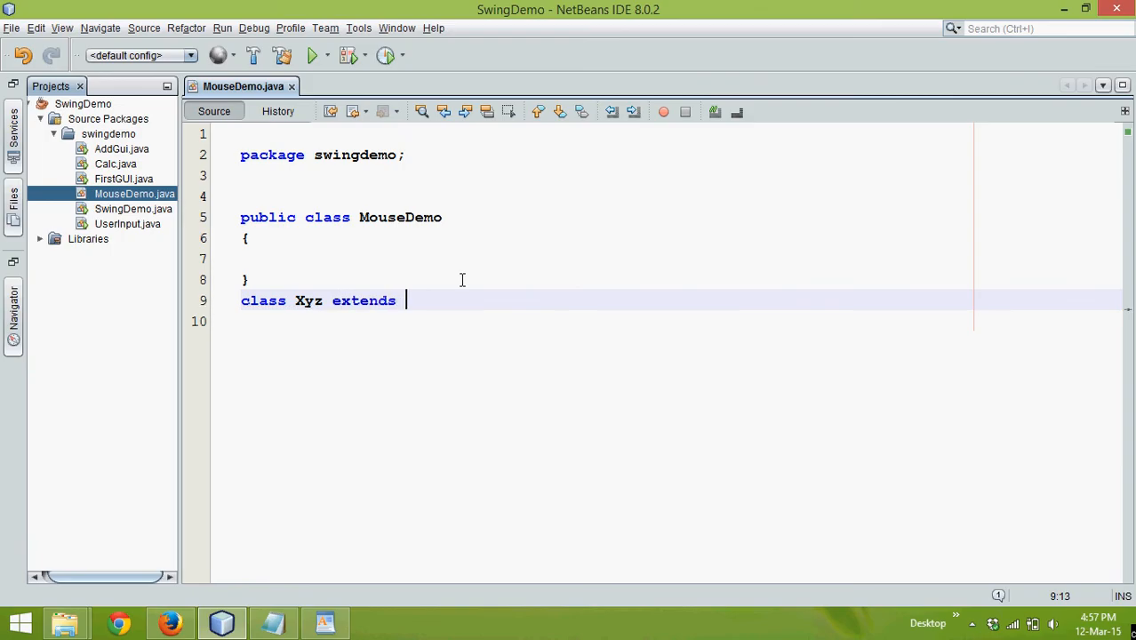
text(JFrame)
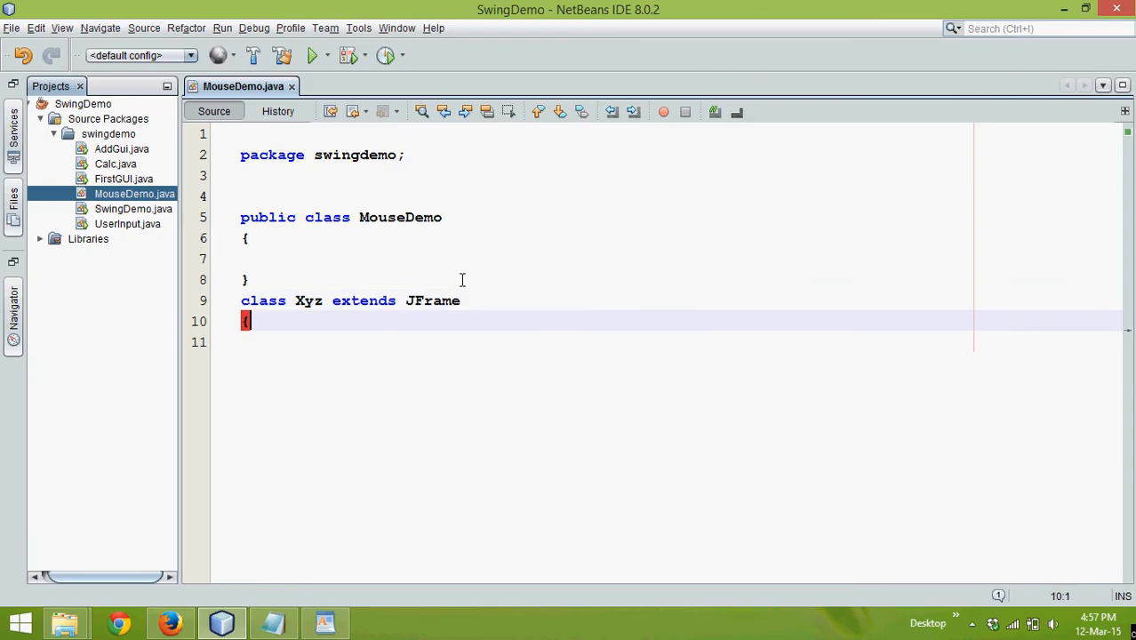
key(enter)
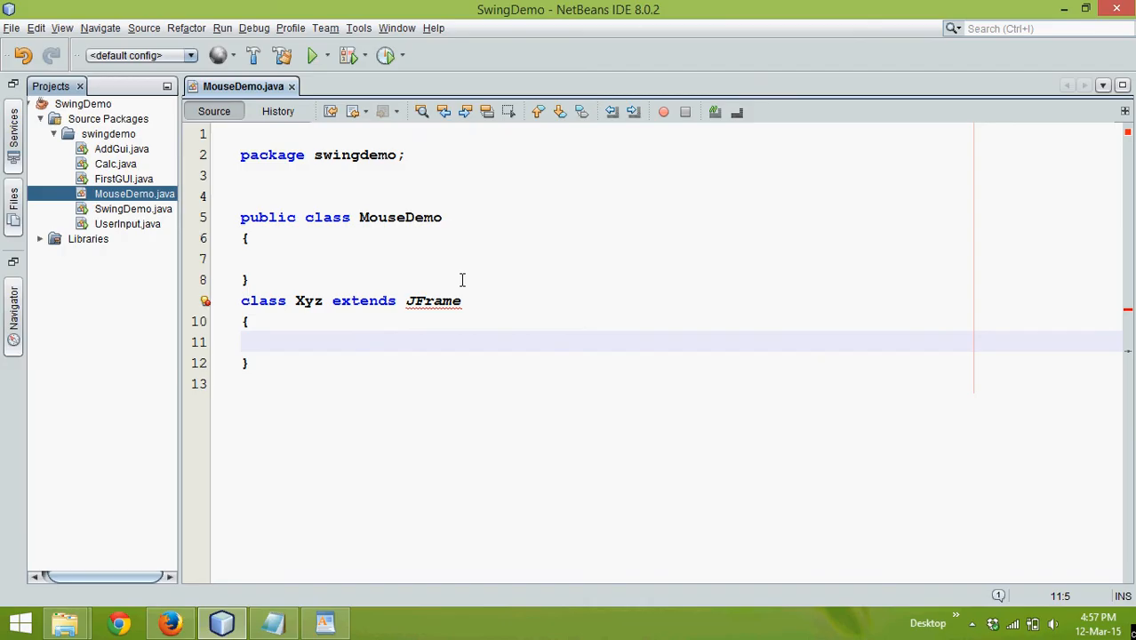
- Add an empty public Xyz() constructor inside the class
text(p)
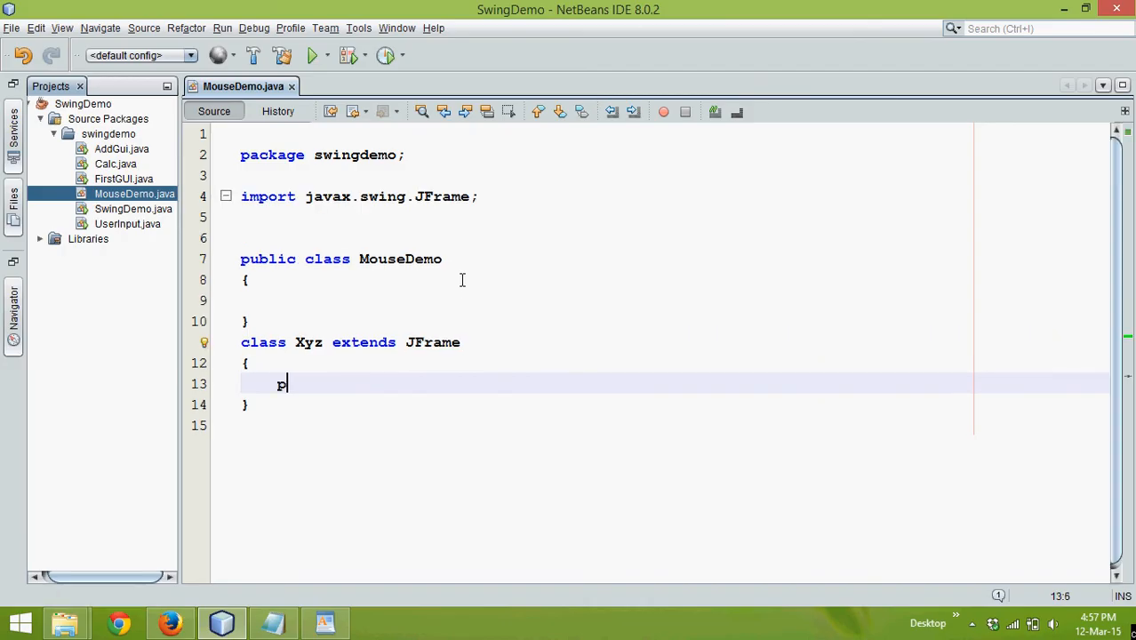
text(ublic Xyz)
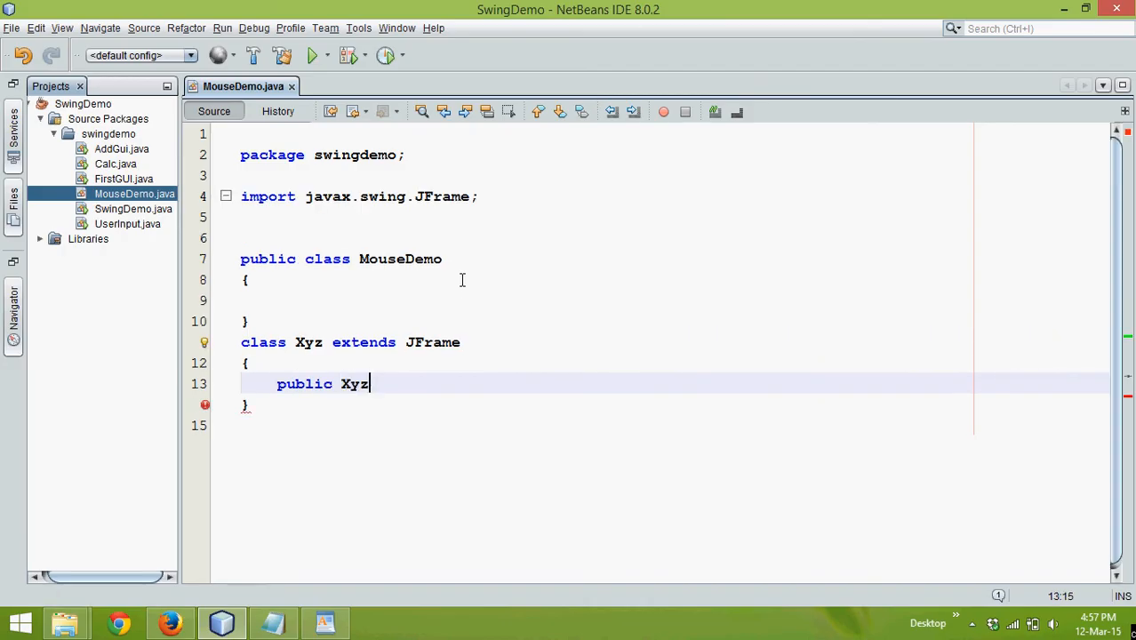
text(())
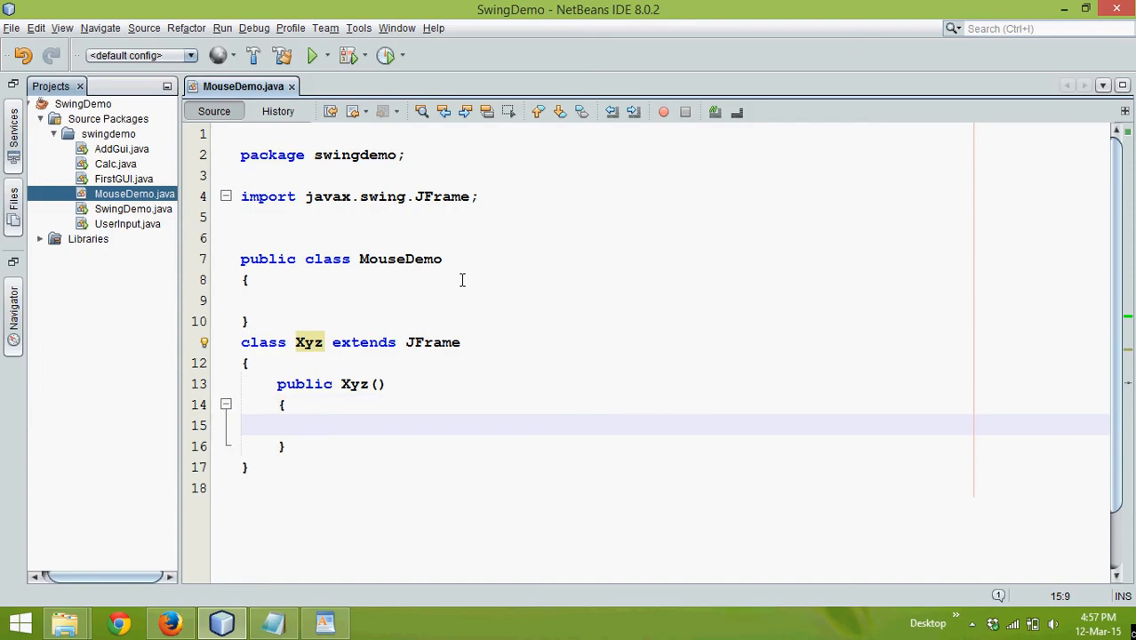
click(283, 404)
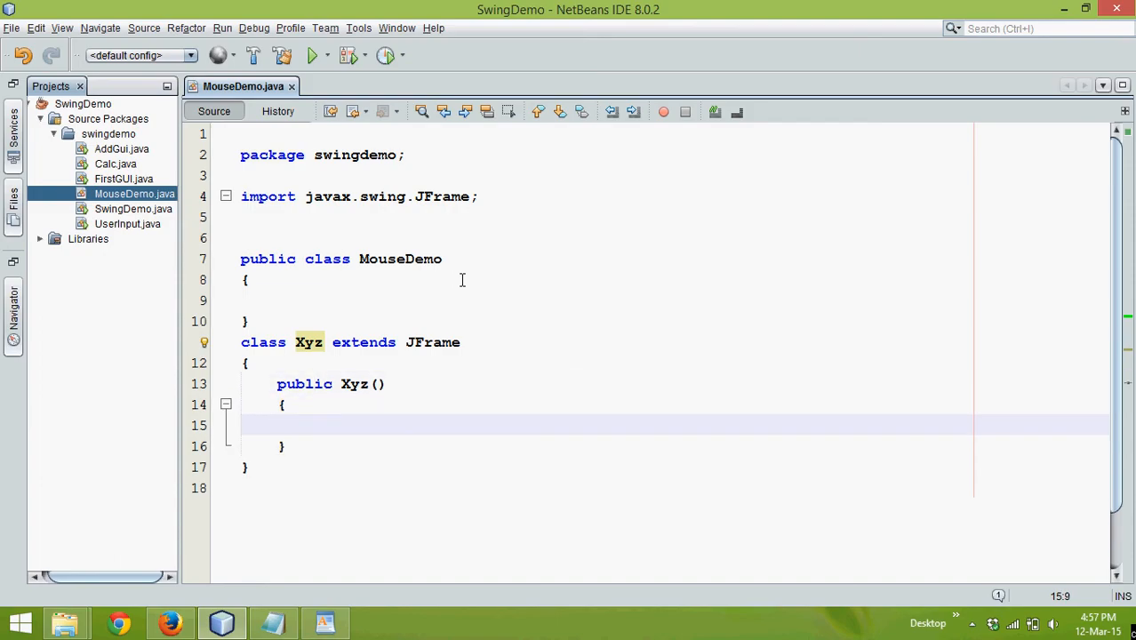
- Expand the swingcode template so the constructor sets FlowLayout, visible, 400×400 size and close operation
click(315, 425)
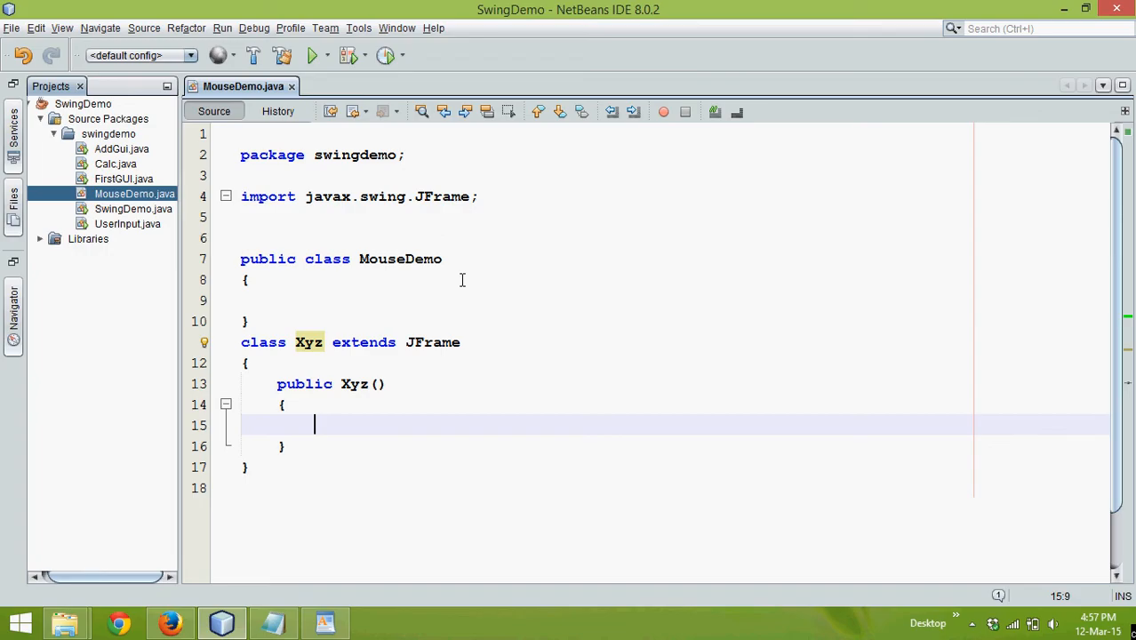
text(swingdem)
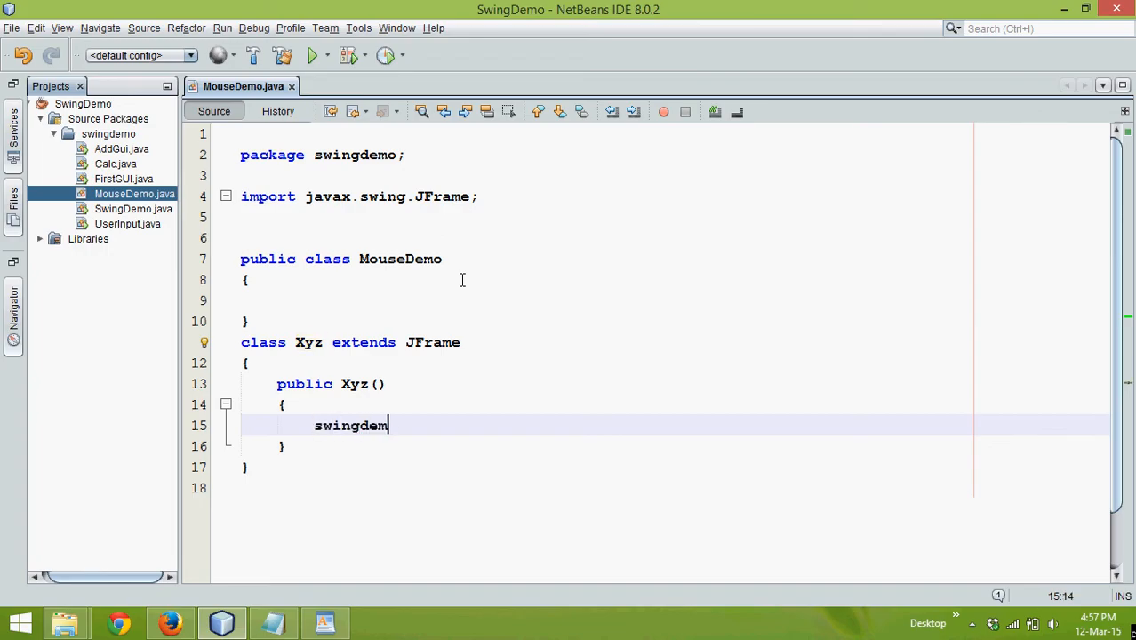
key(BackSpace)
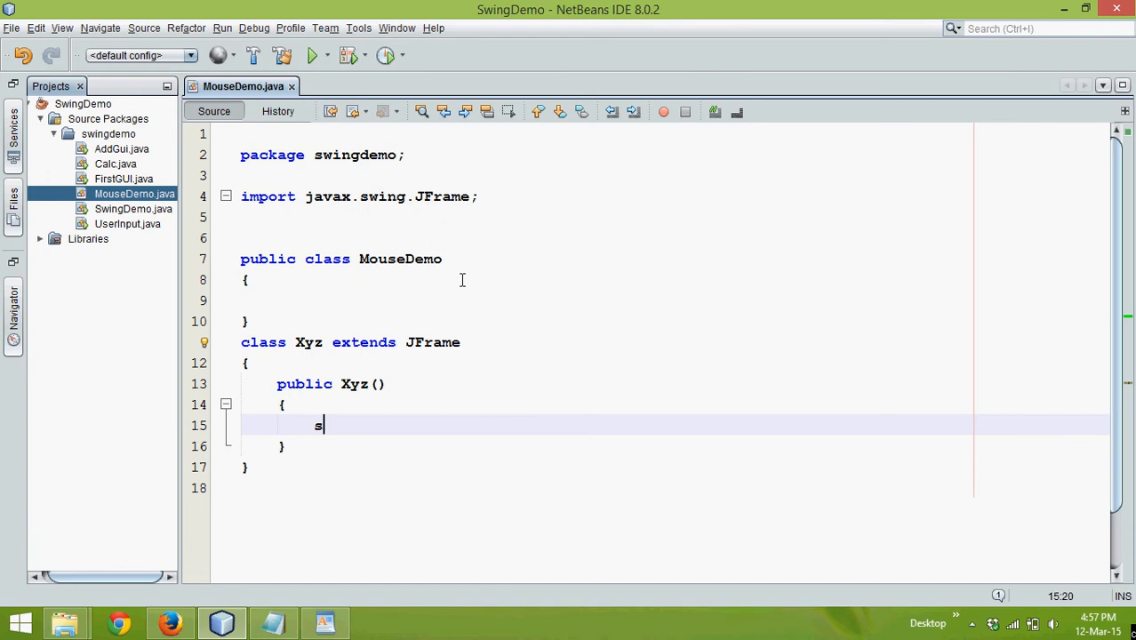
text(wingcode)
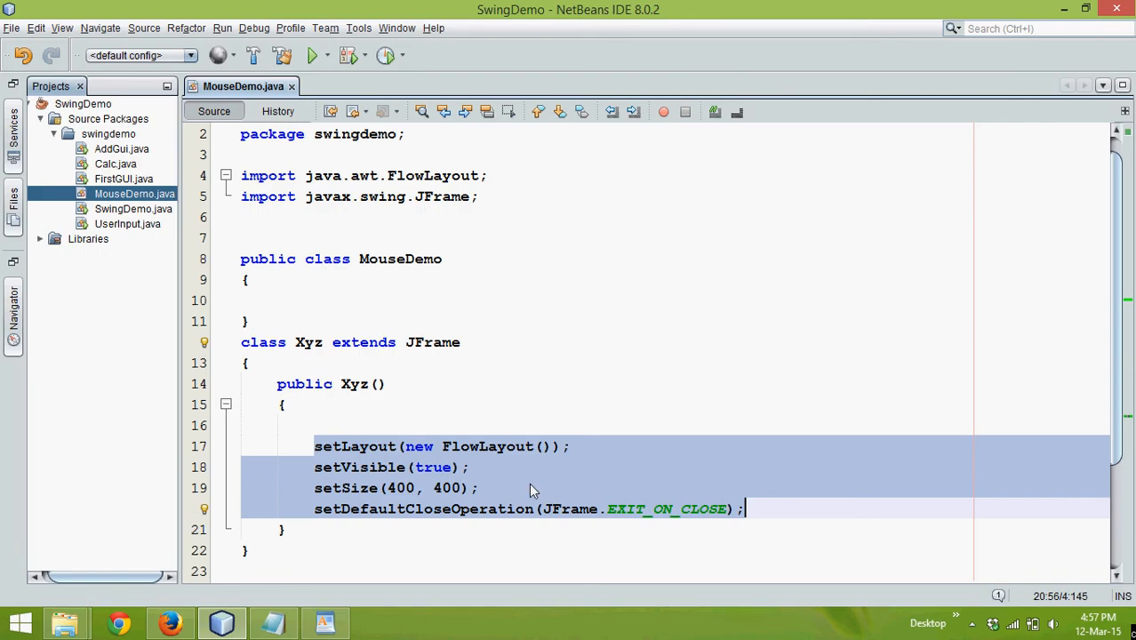
mouse_move(441, 469)
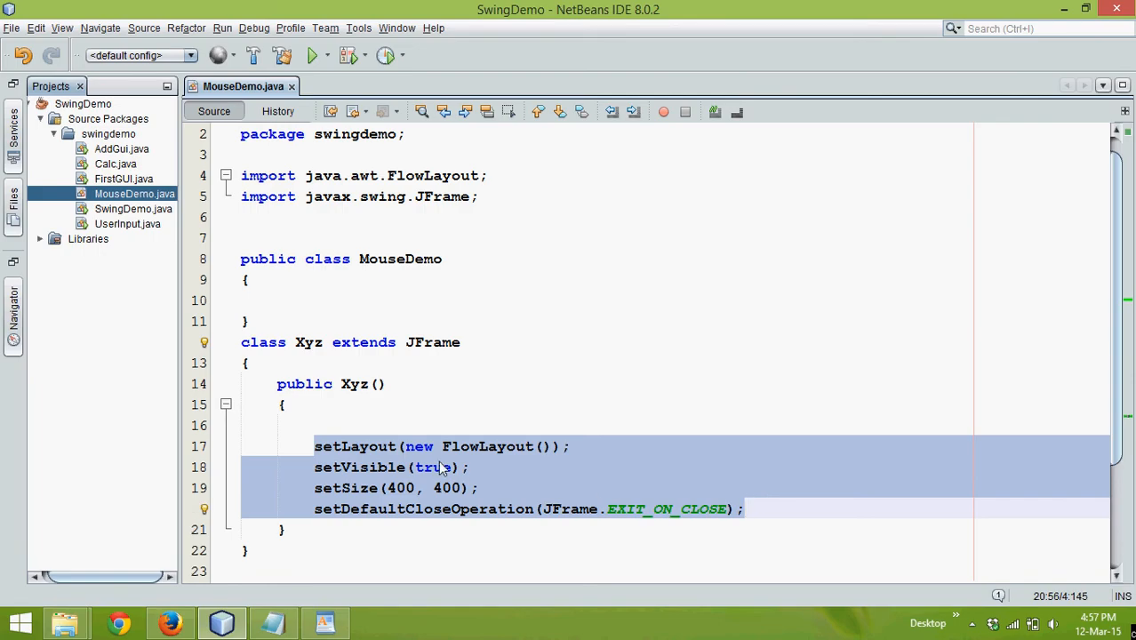
- Expand ps to a main method in MouseDemo containing Xyz obj = new Xyz();
text(ps)
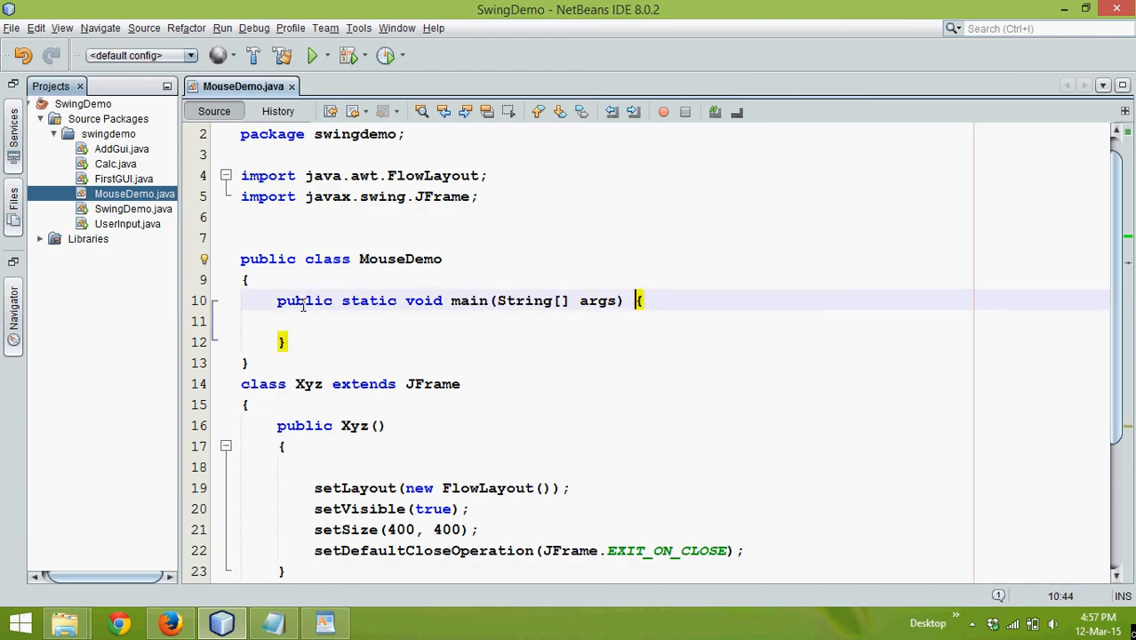
text(Xyz)
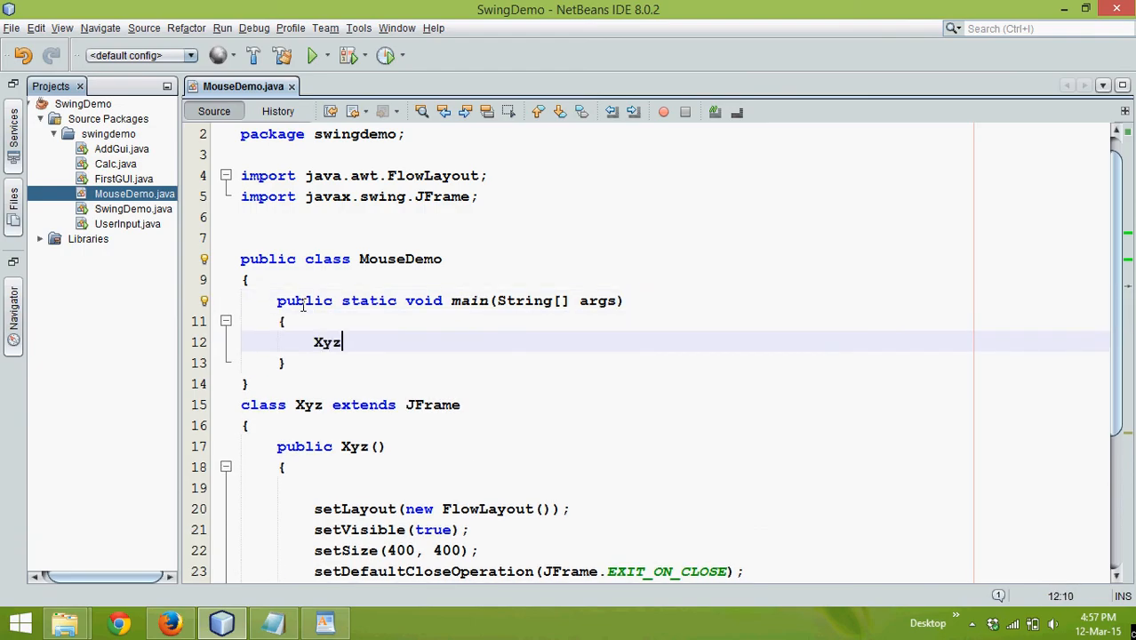
text(obj =)
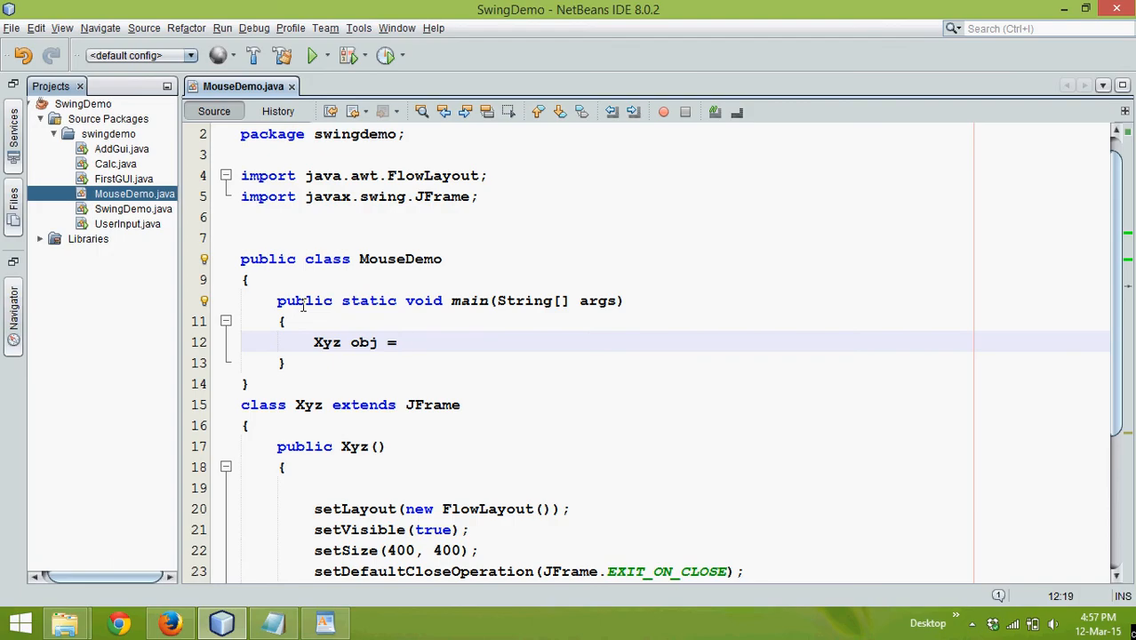
text(new Z)
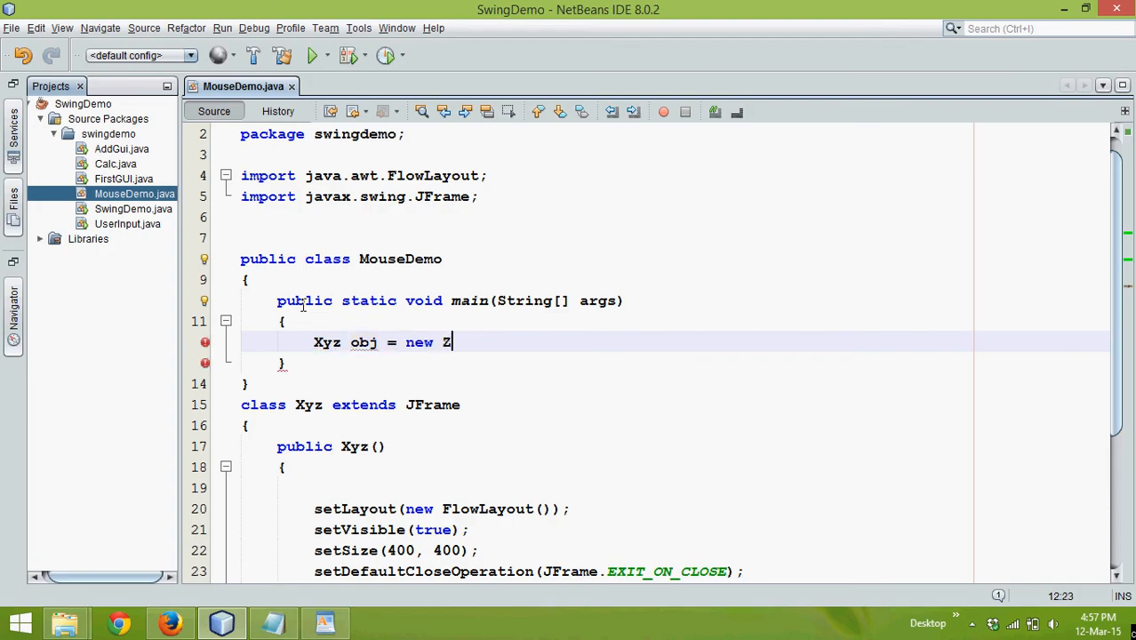
text(Xyz())
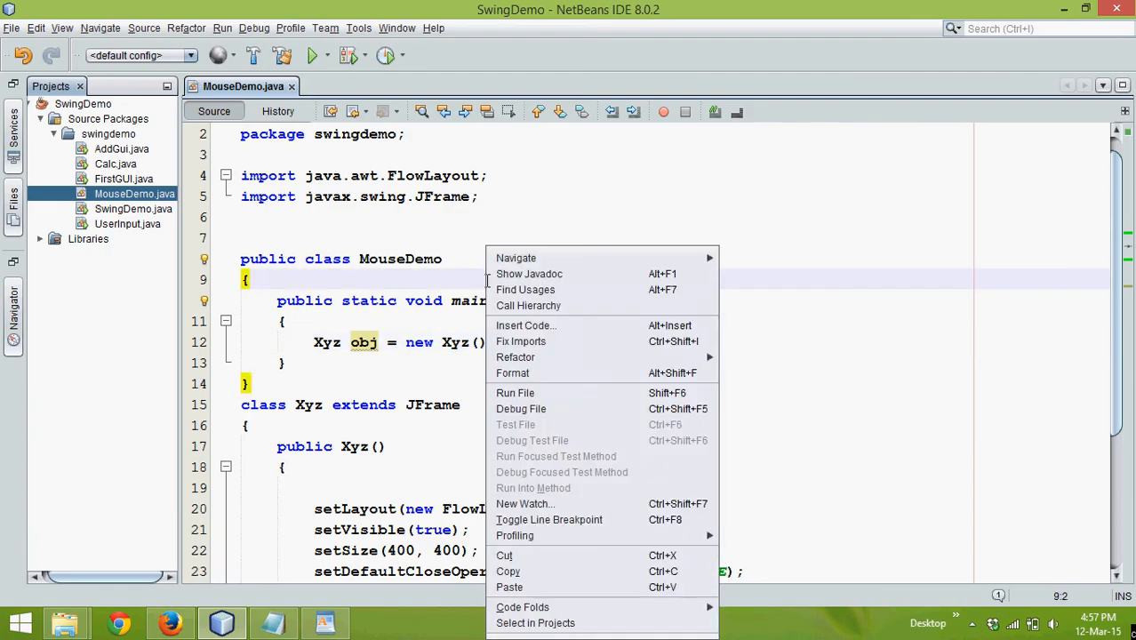
mouse_move(516, 392)
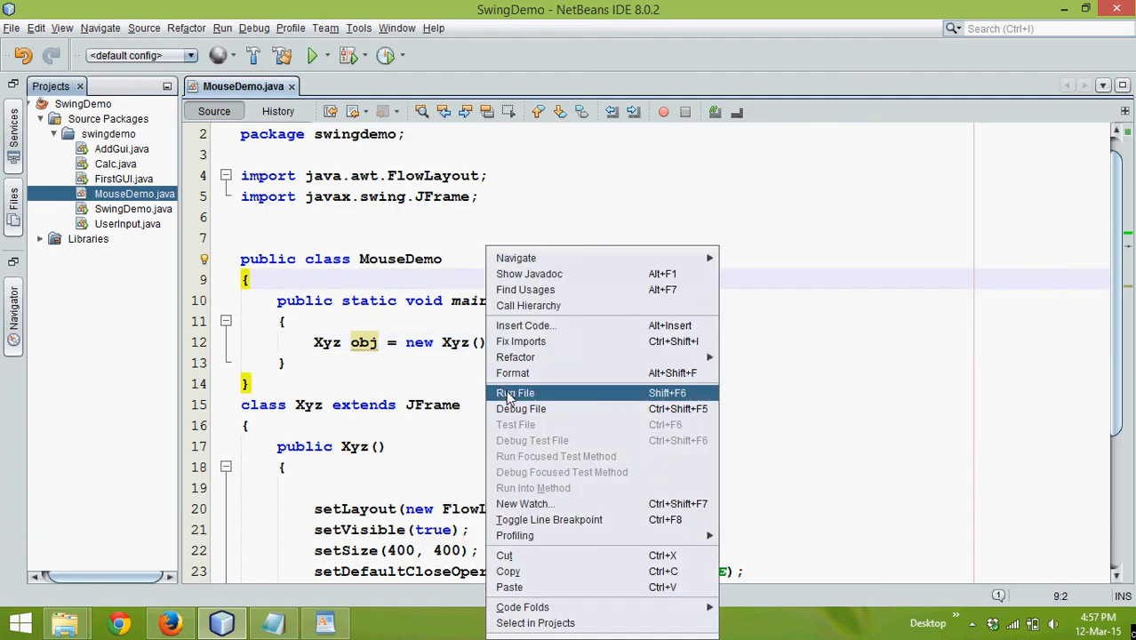
- Run the project so the empty 400×400 frame window appears
click(516, 393)
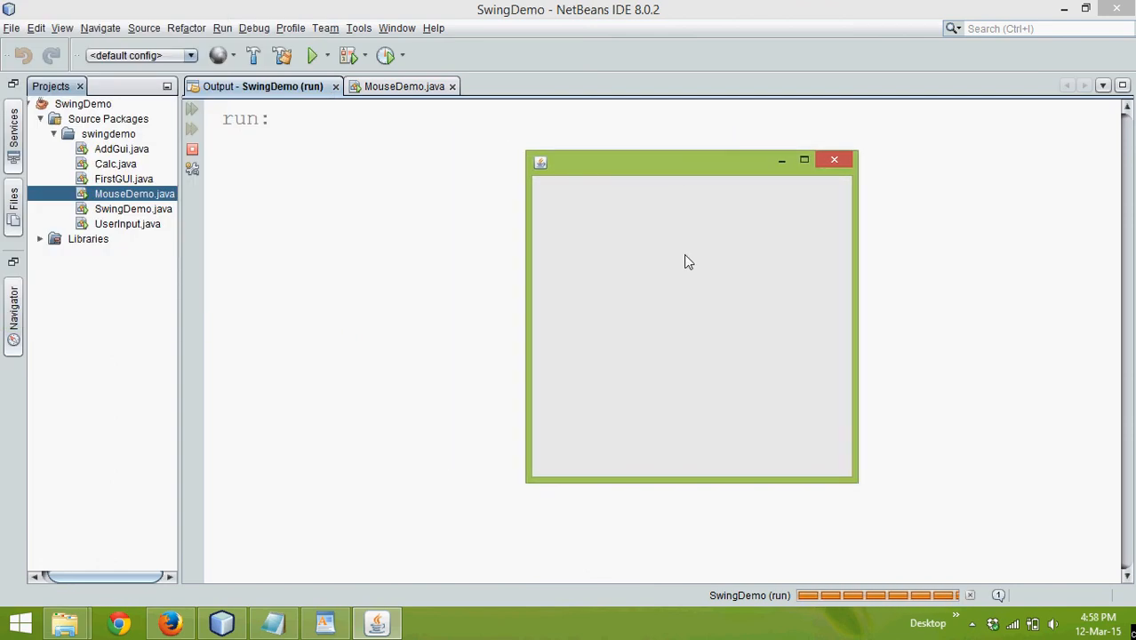
mouse_move(755, 253)
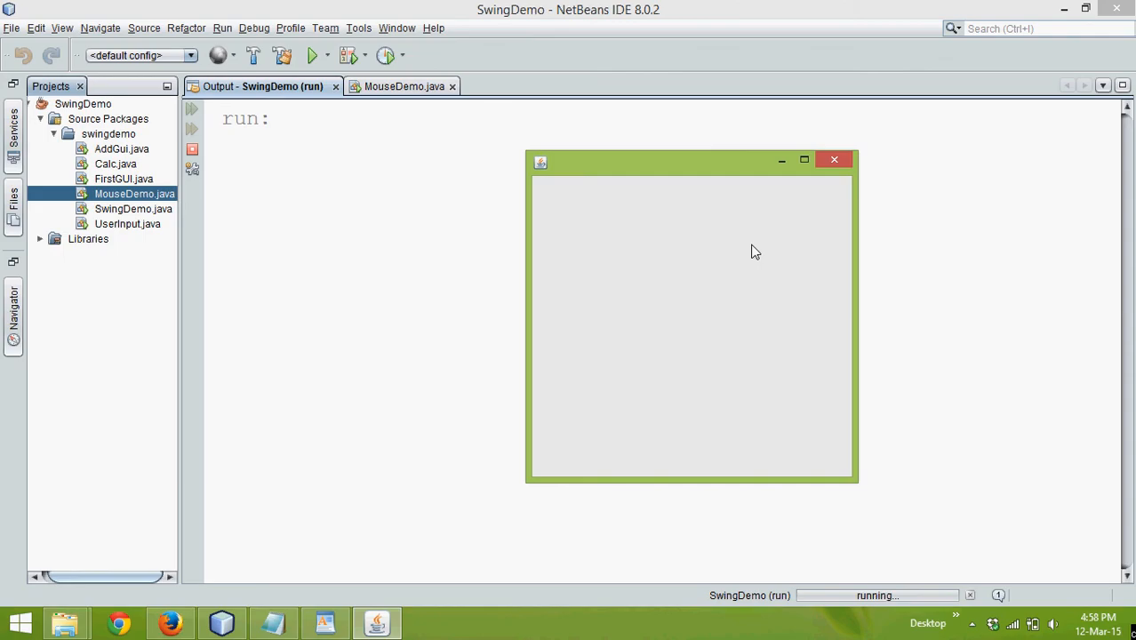
mouse_move(537, 183)
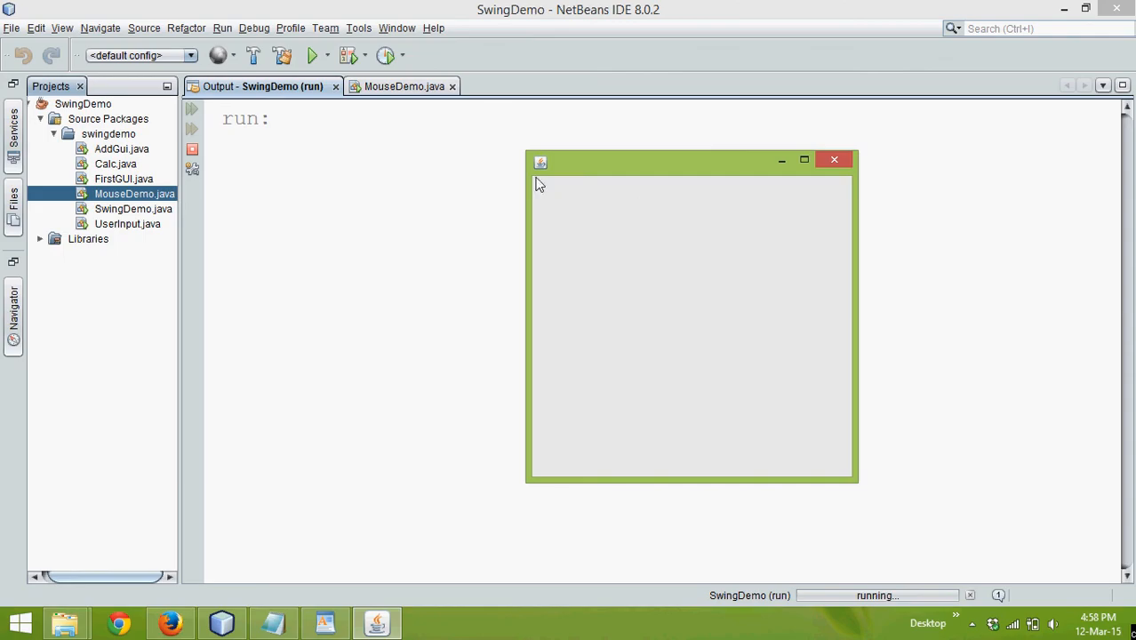
mouse_move(851, 483)
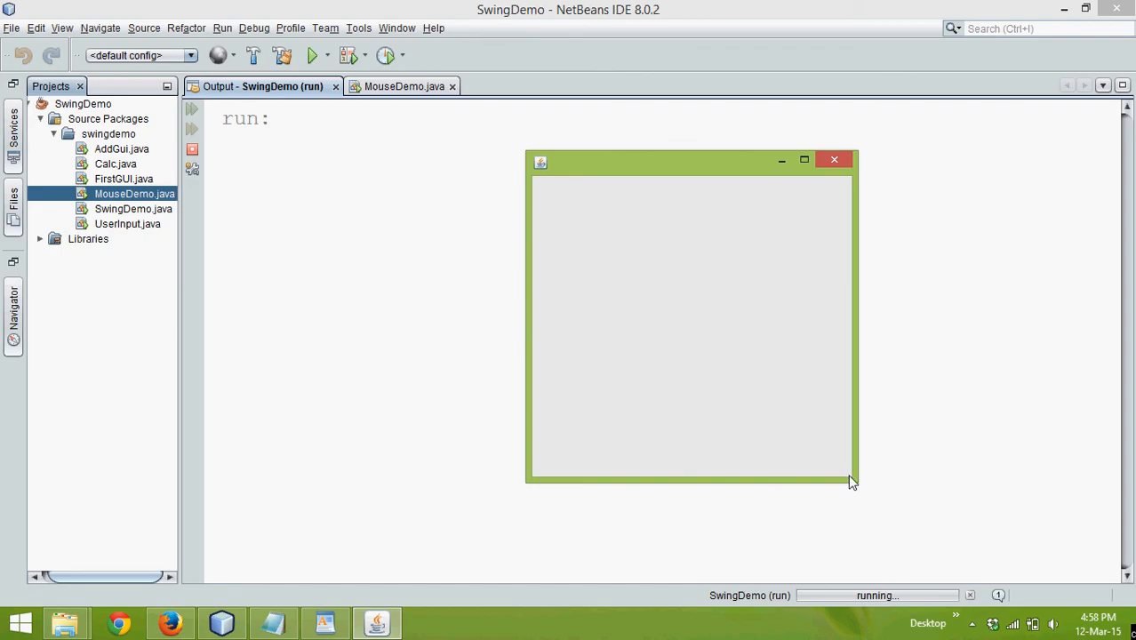
mouse_move(605, 241)
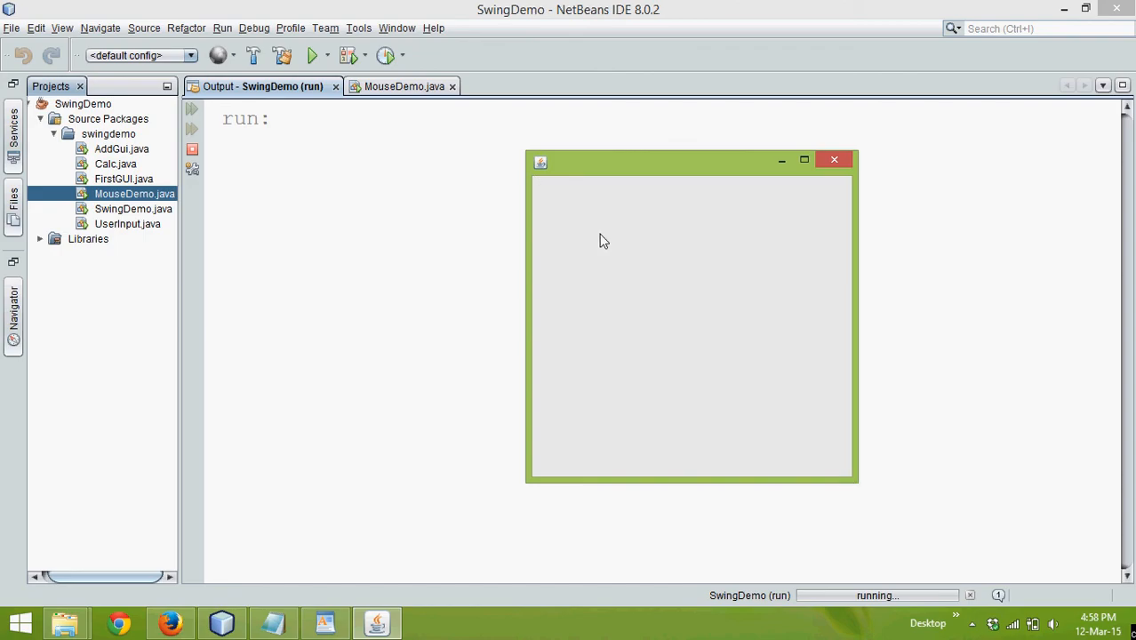
mouse_move(617, 247)
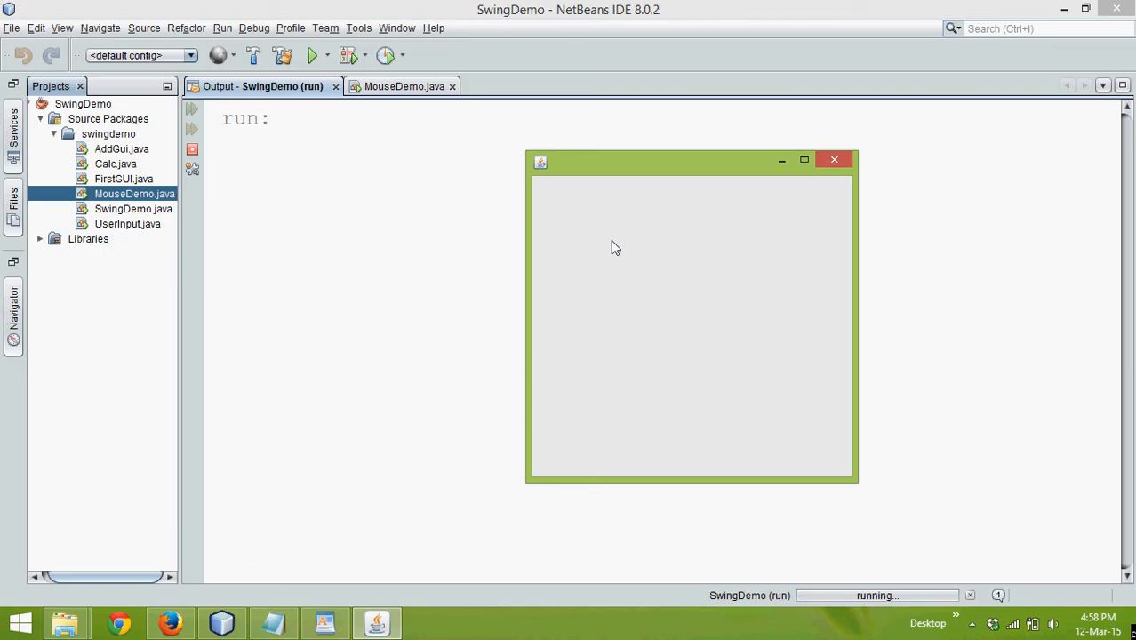
mouse_move(252, 153)
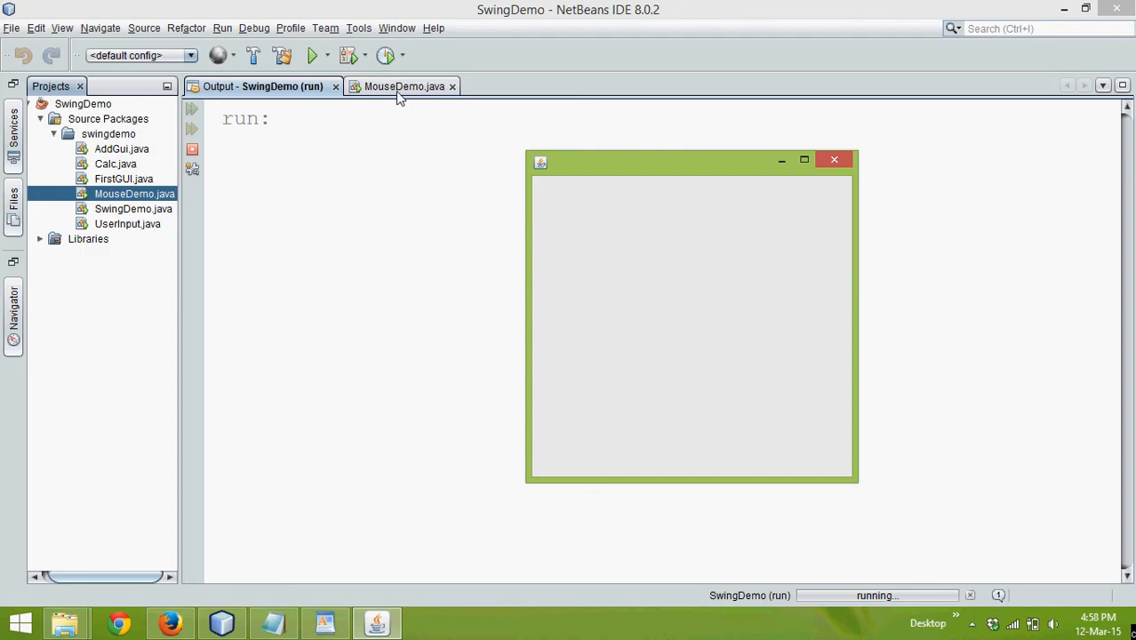
mouse_move(619, 256)
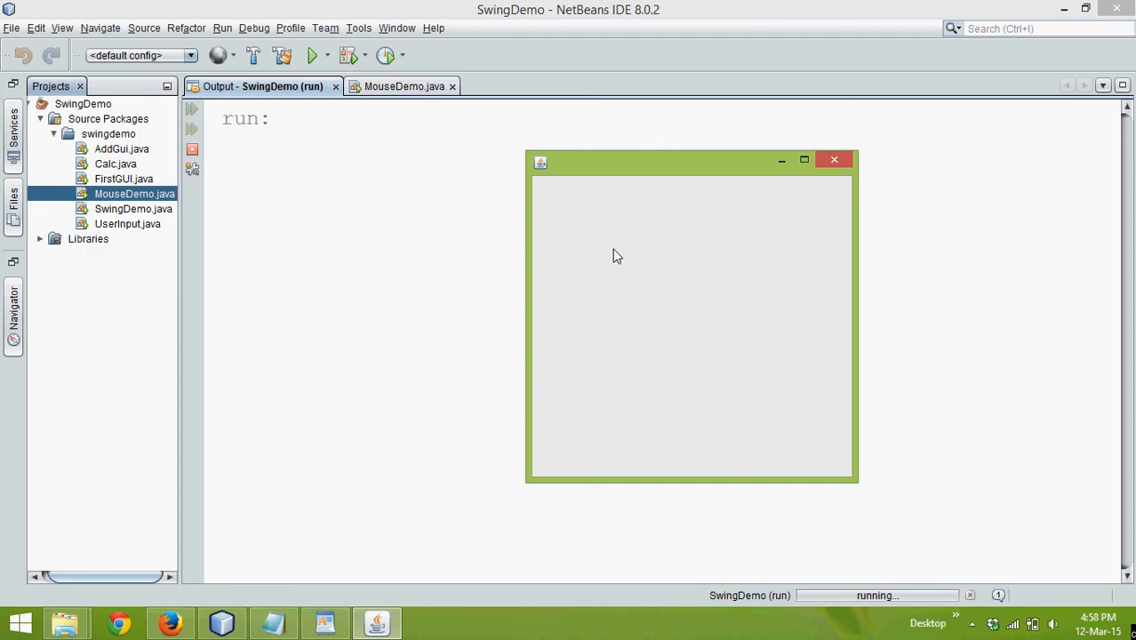
mouse_move(596, 241)
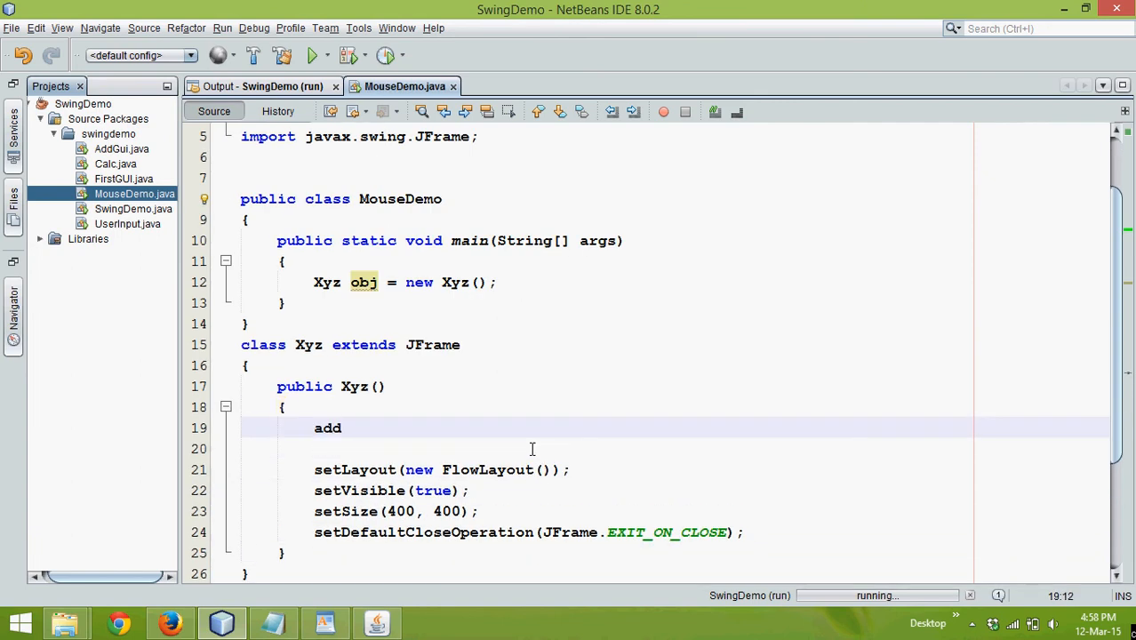
- Start the Xyz constructor with addMouseListener(new MouseListener() {}) via code completion
text(MouseListener(null);)
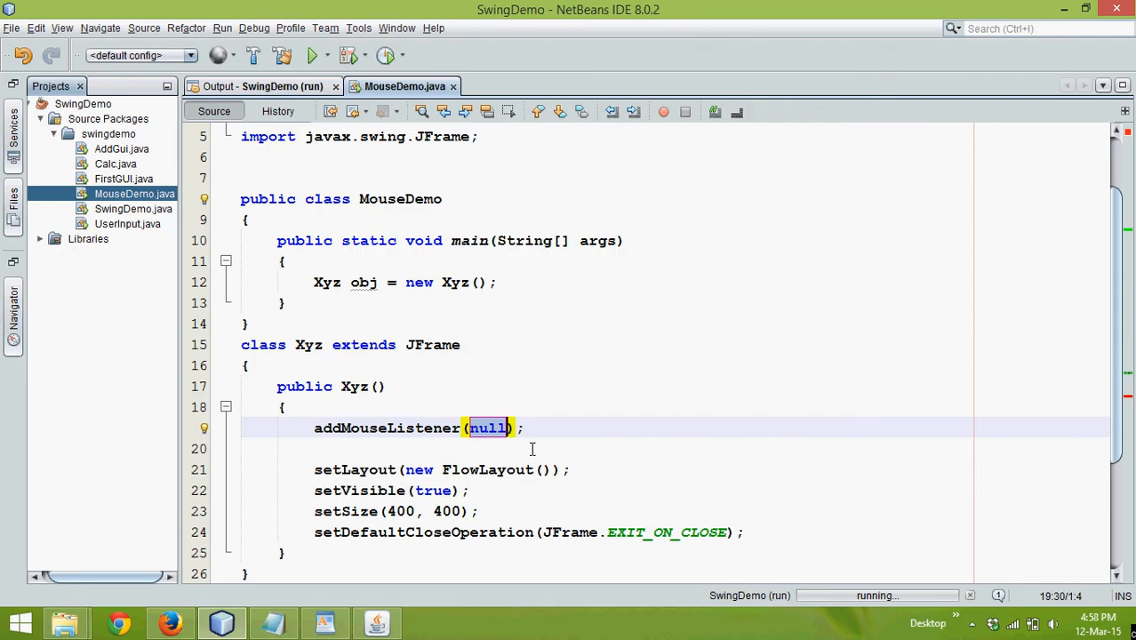
text(new)
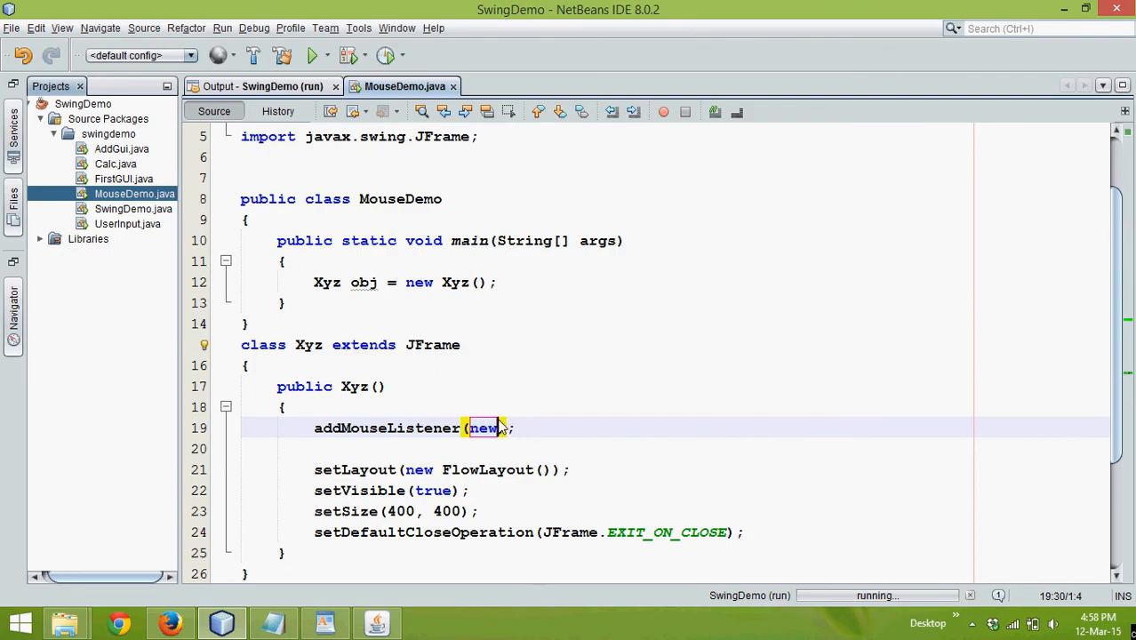
text(MouseListener)
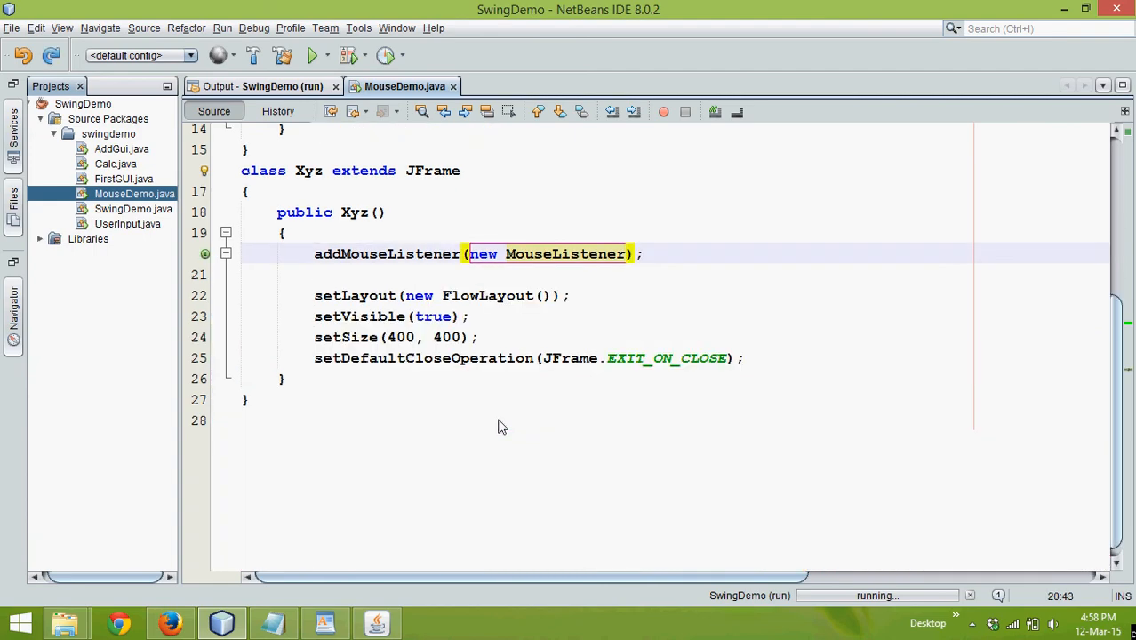
text(() {})
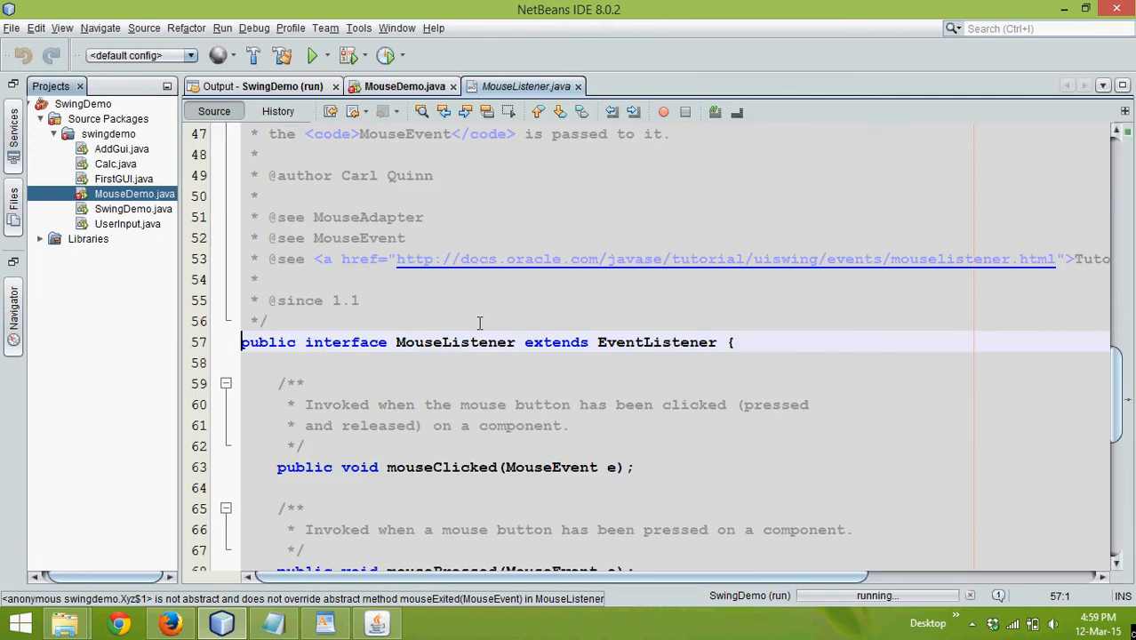
- Scroll through the MouseListener interface's five methods and point out mousePressed
scroll(down, 3)
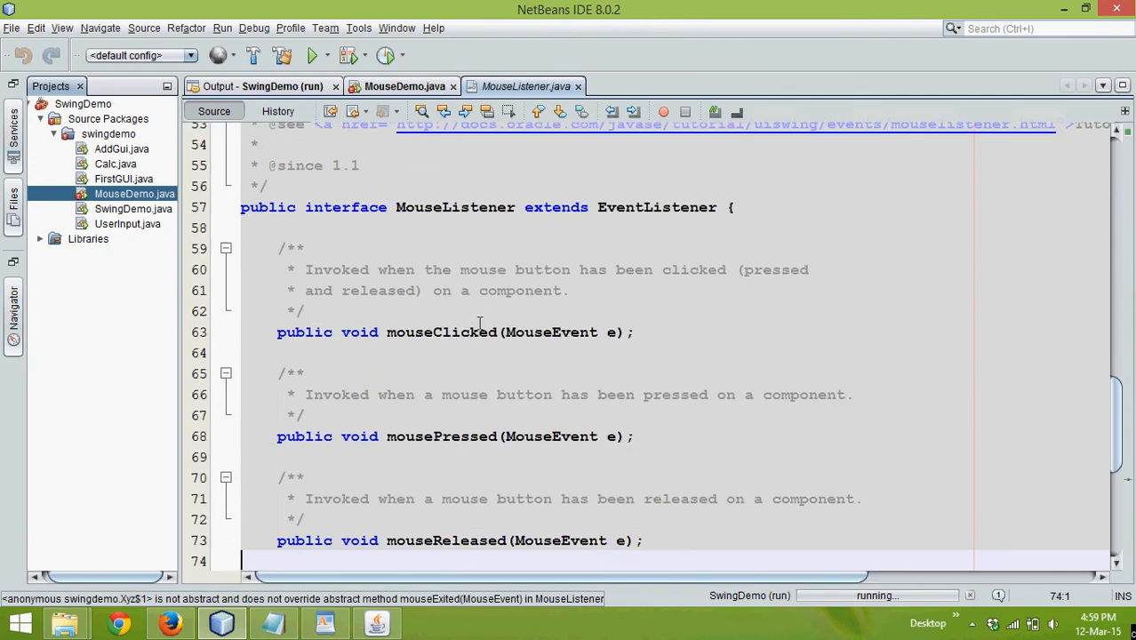
scroll(down, 3)
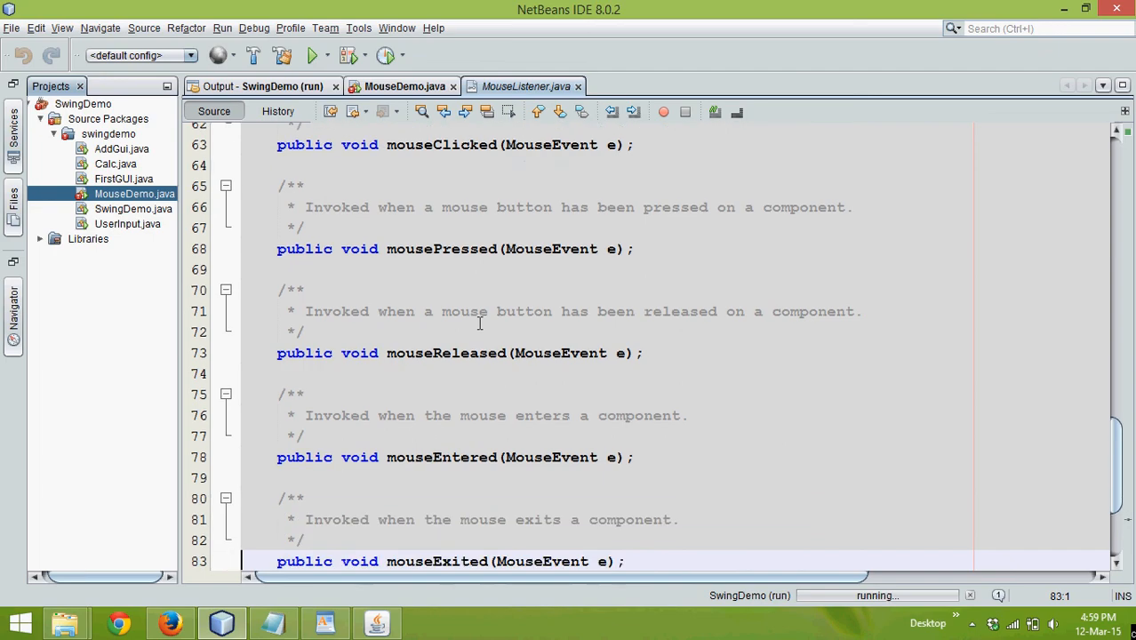
scroll(down, 3)
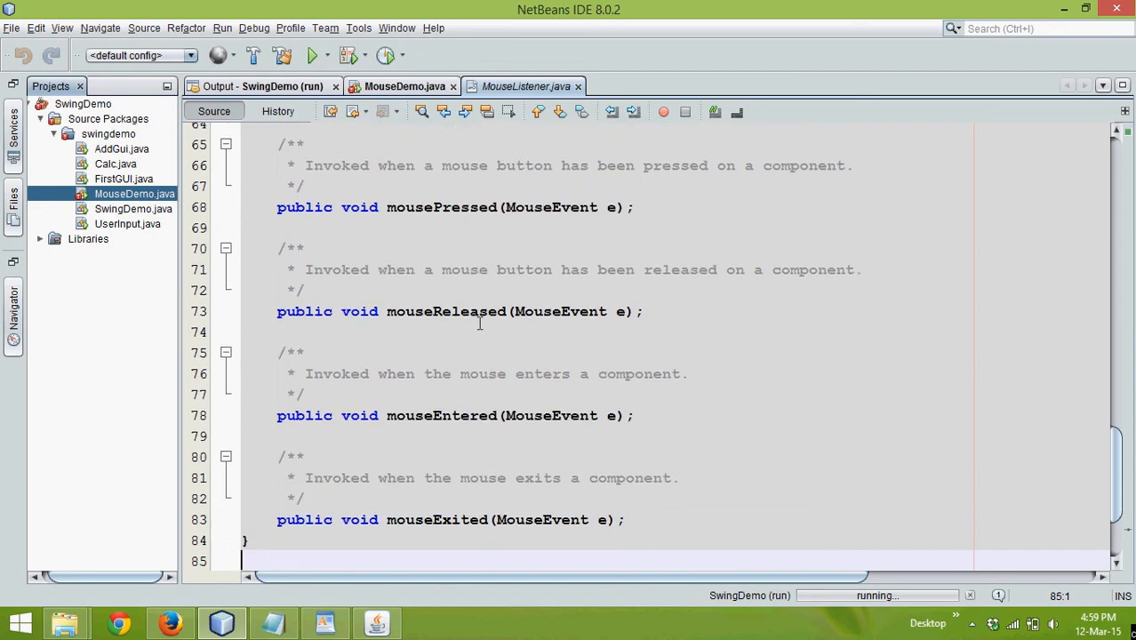
mouse_move(507, 473)
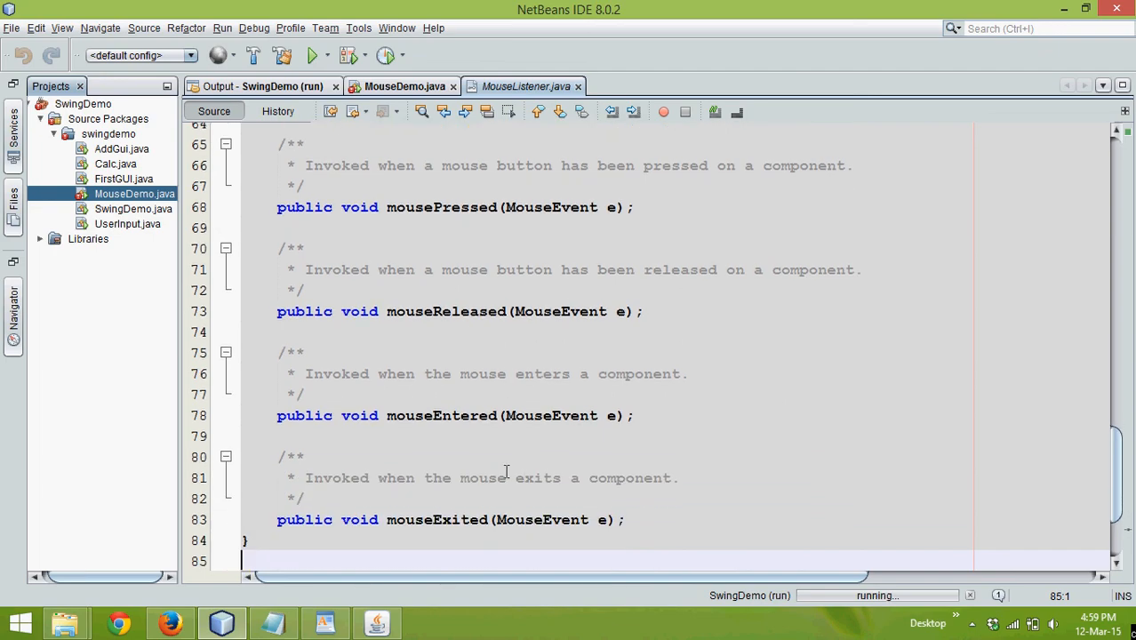
scroll(up, 3)
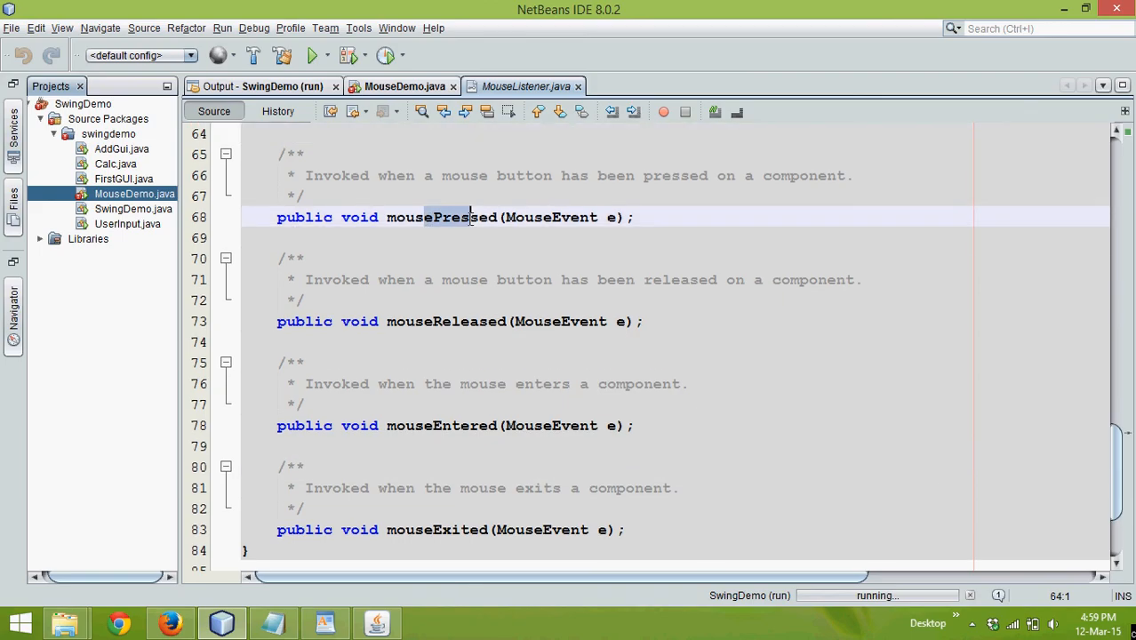
click(404, 86)
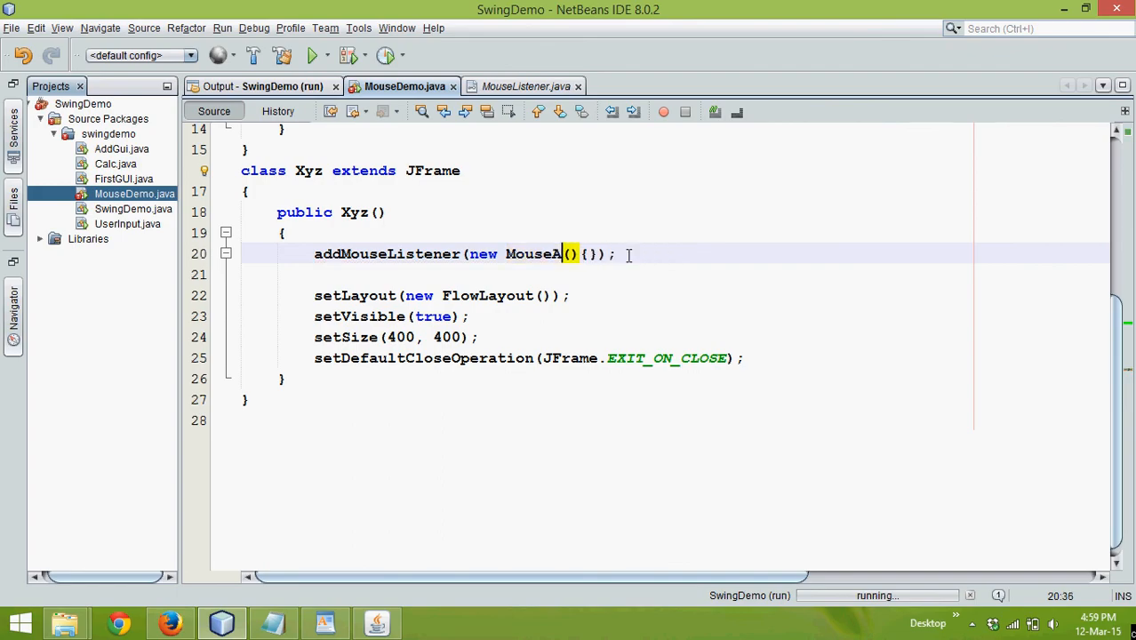
- Change the listener to new MouseAdapter() {} and inspect MouseAdapter's source and implemented interfaces
text(dapter)
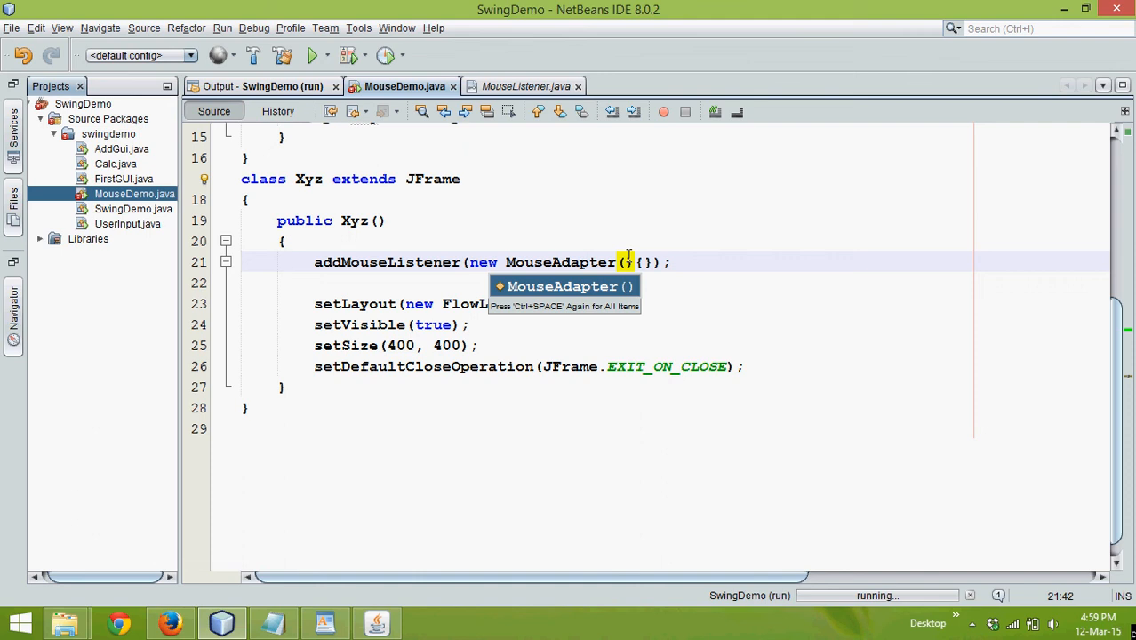
key(Enter)
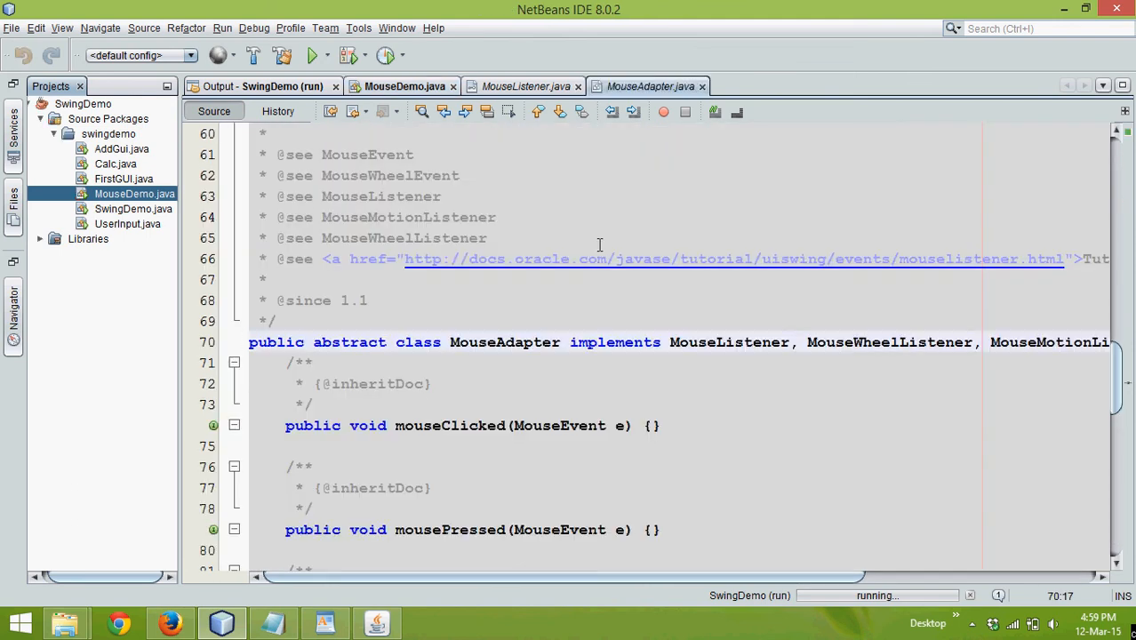
click(402, 342)
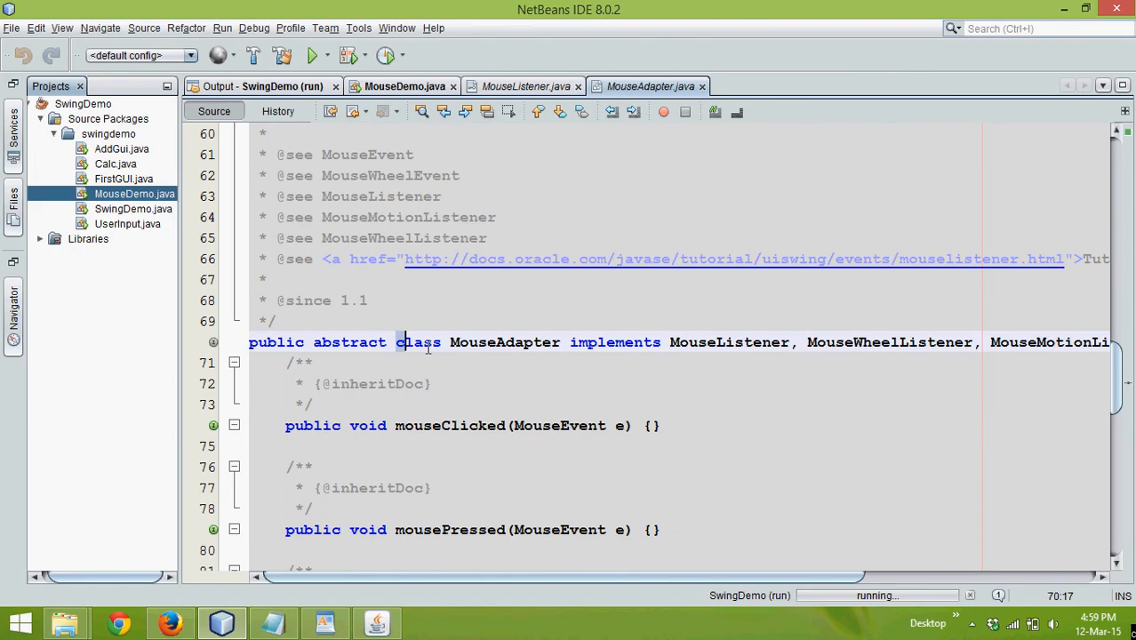
double_click(418, 341)
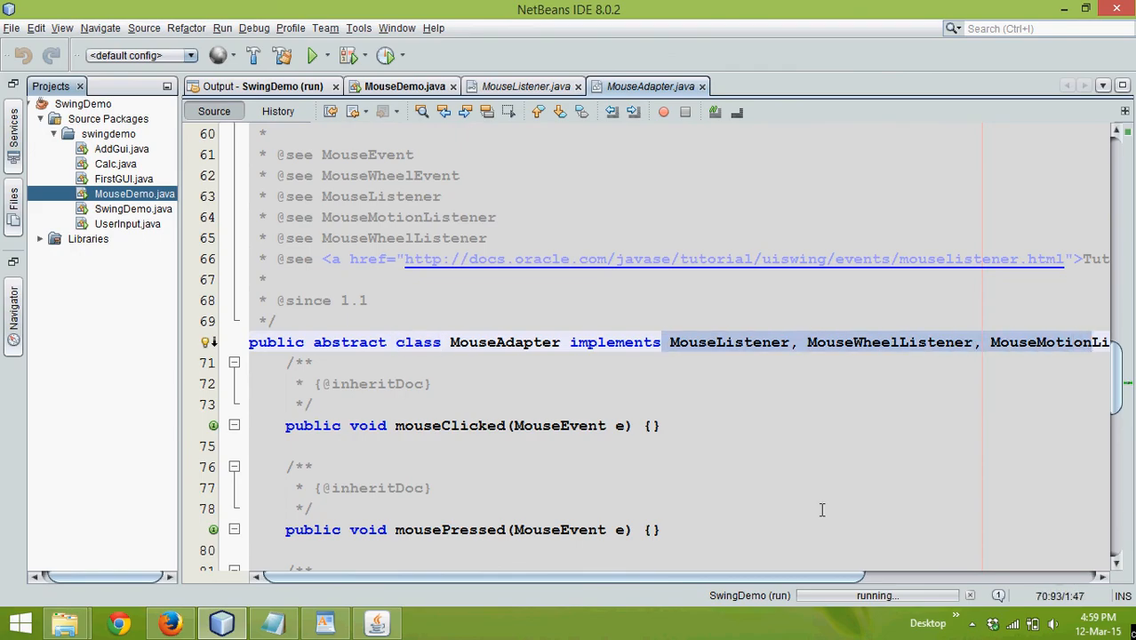
scroll(down, 3)
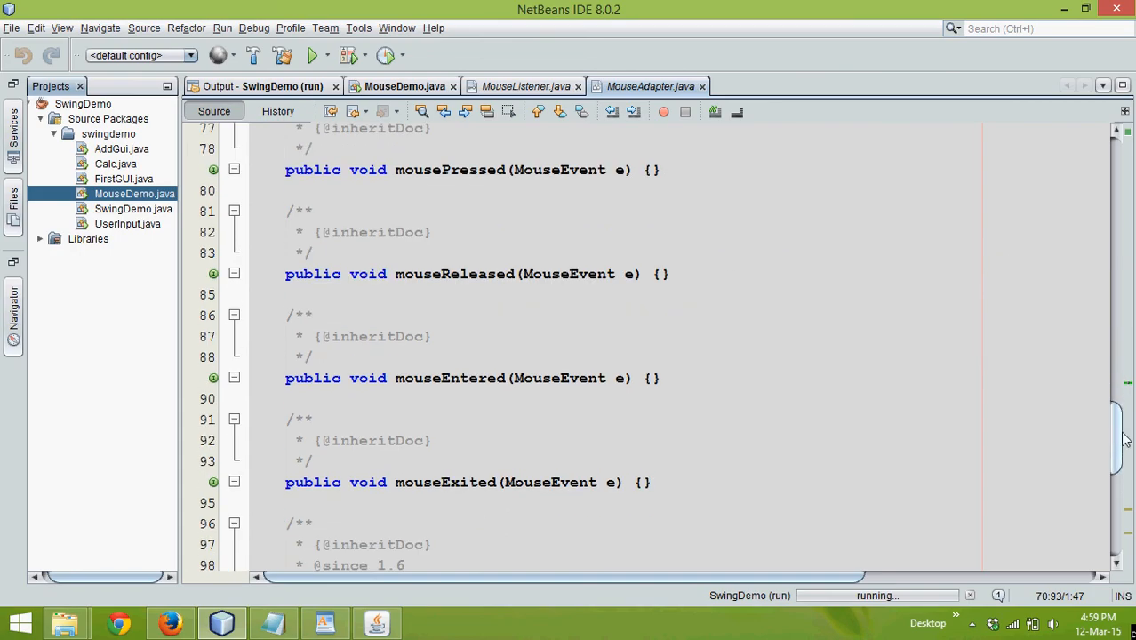
mouse_move(579, 155)
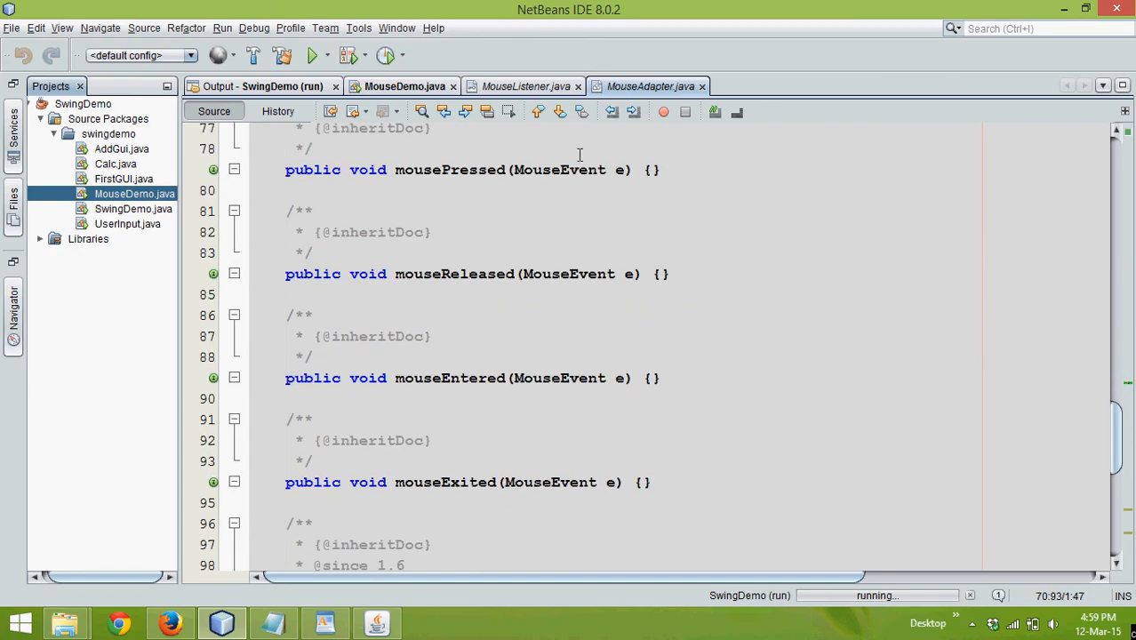
mouse_move(403, 85)
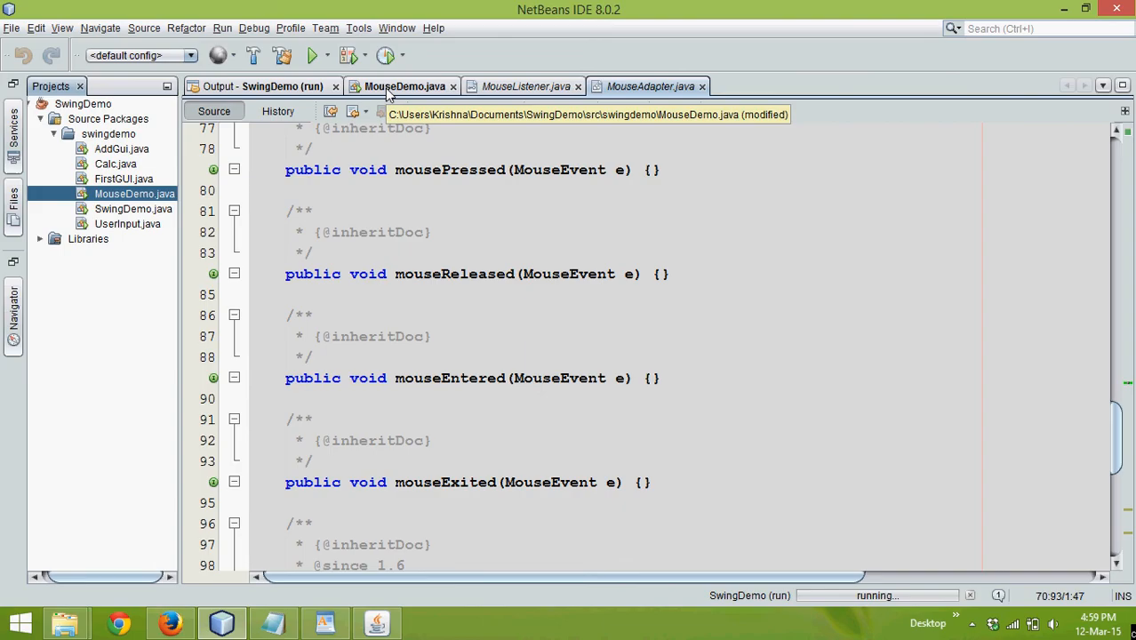
- Return to MouseDemo and begin a public void method inside the adapter's braces
click(403, 85)
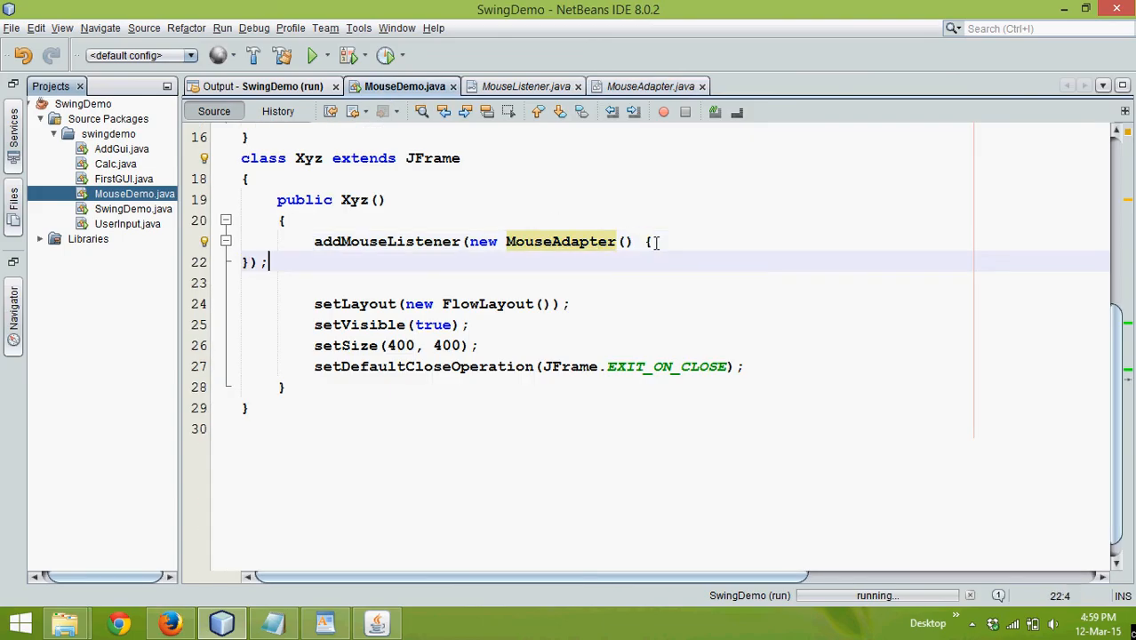
click(245, 261)
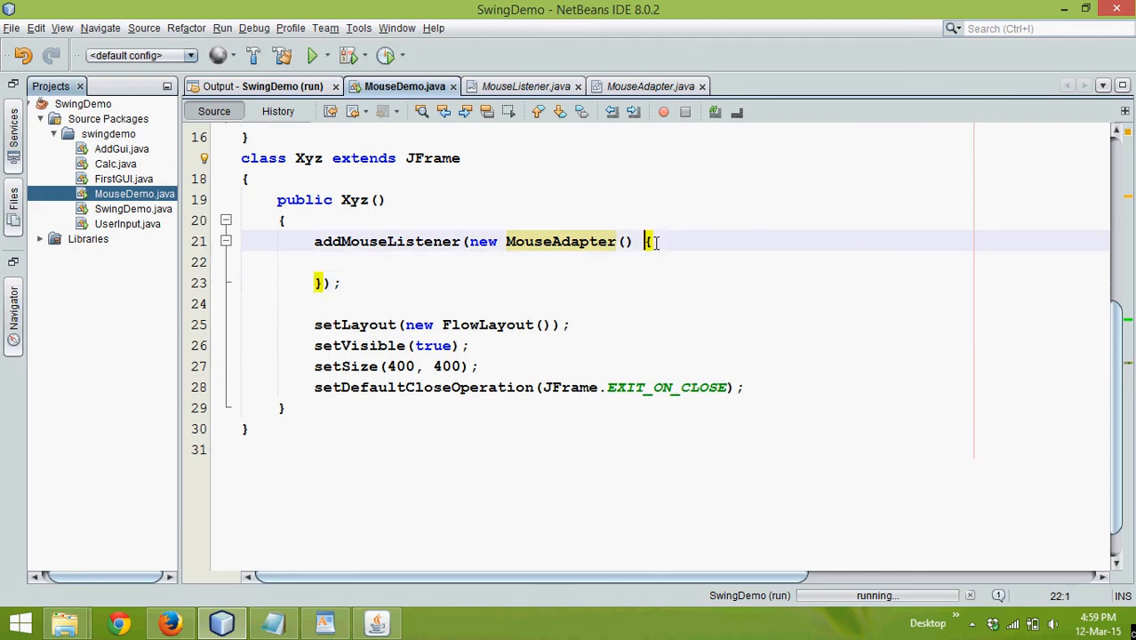
key(enter)
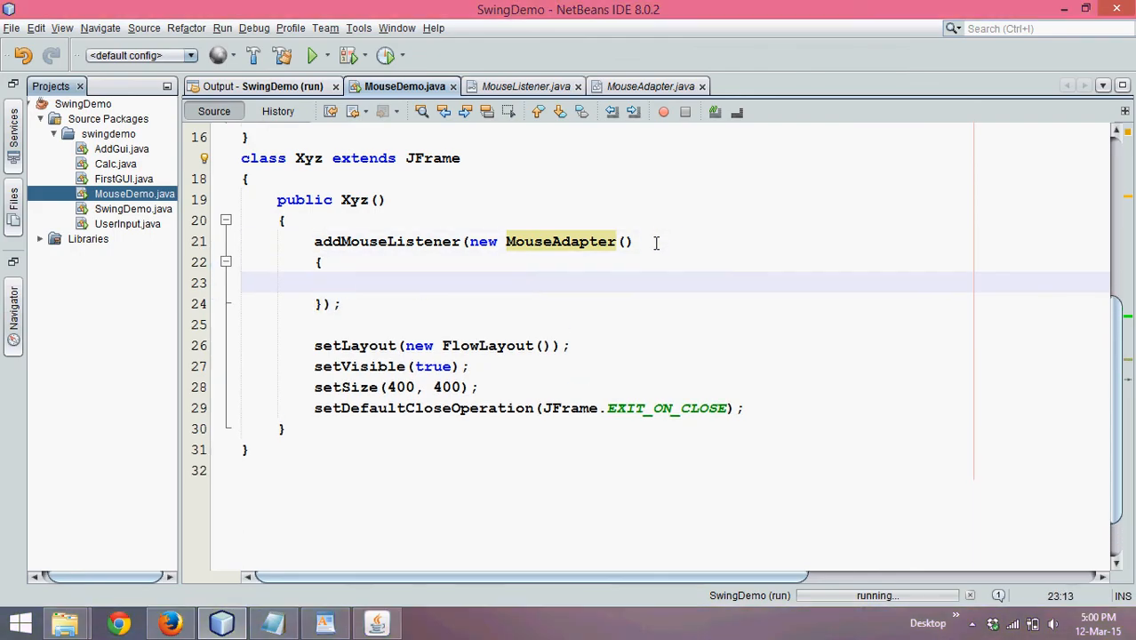
text(p)
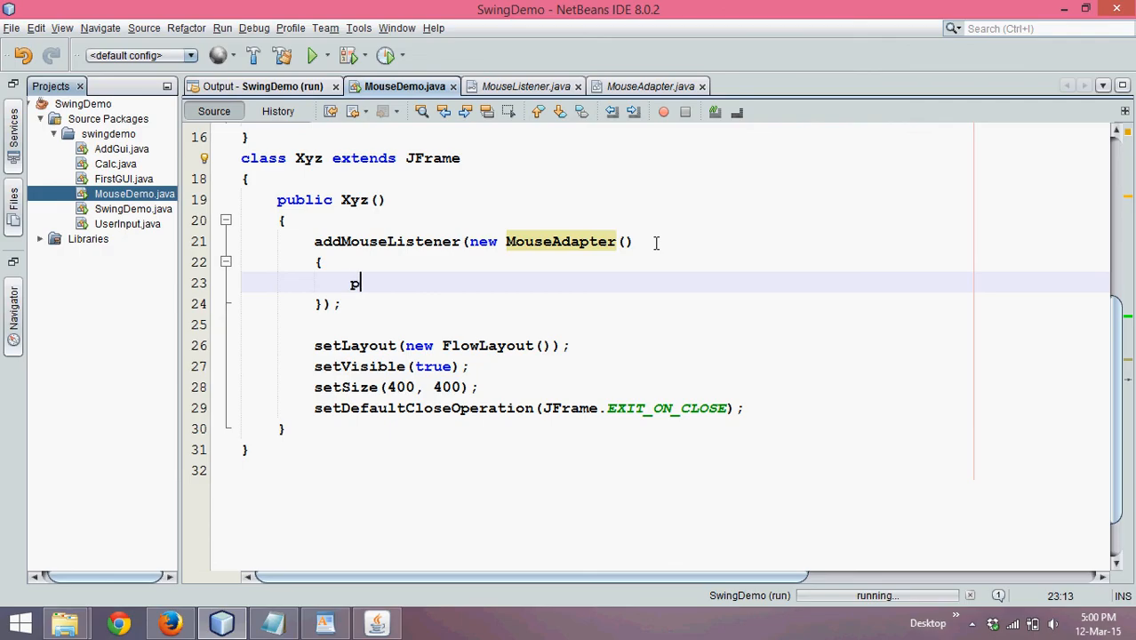
text(ublic void)
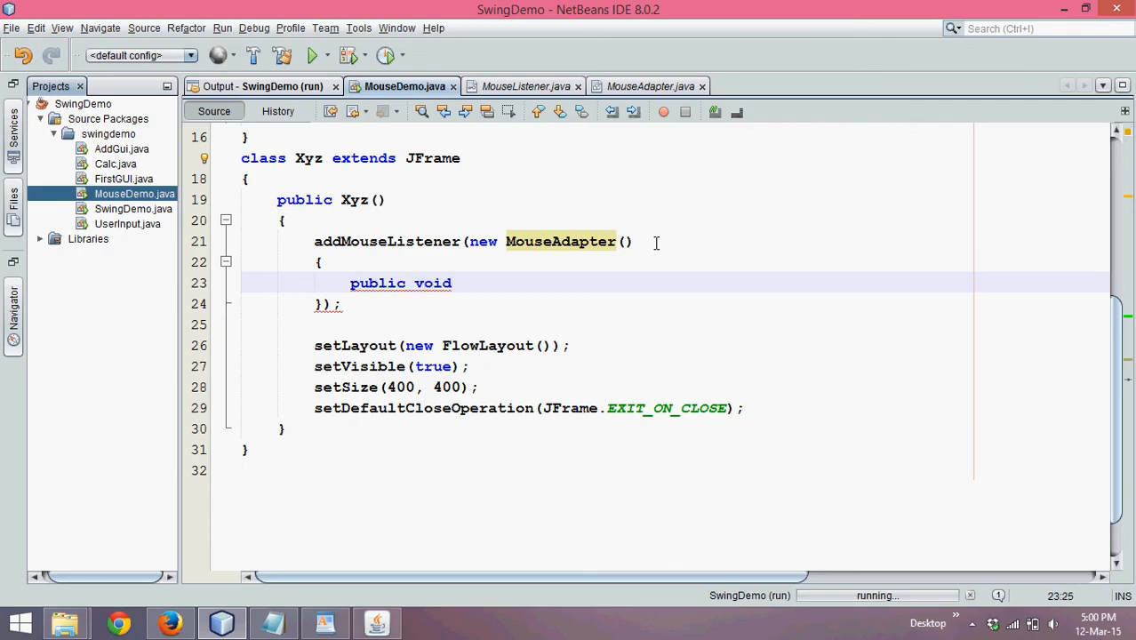
- Complete the signature mousePressed(MouseEvent e) with an empty body
text(mouse)
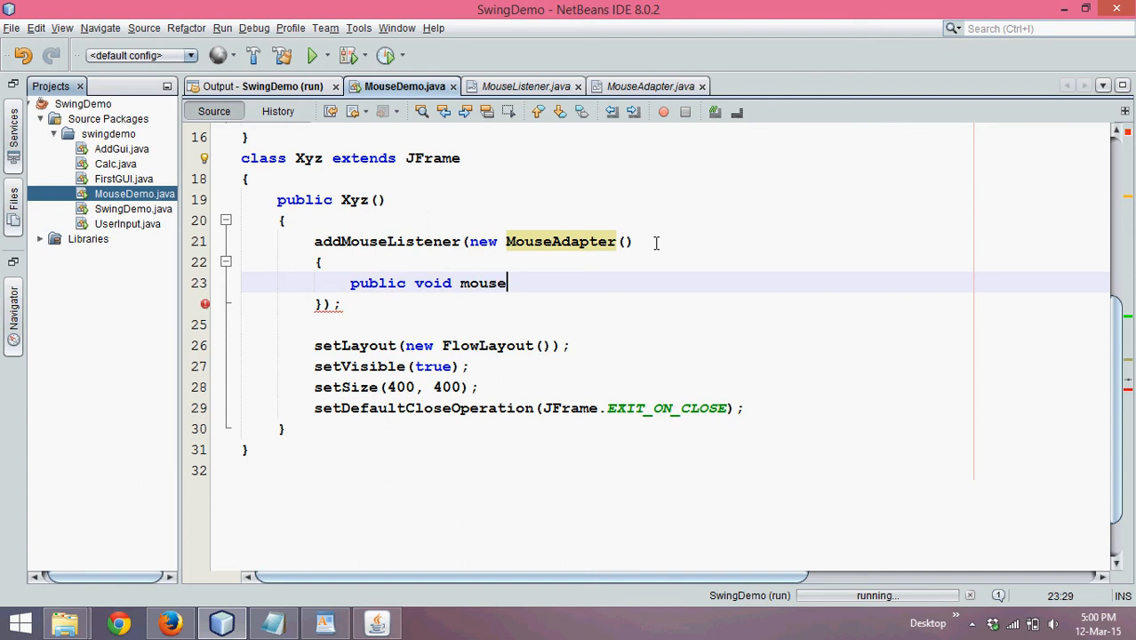
text(Pressed)
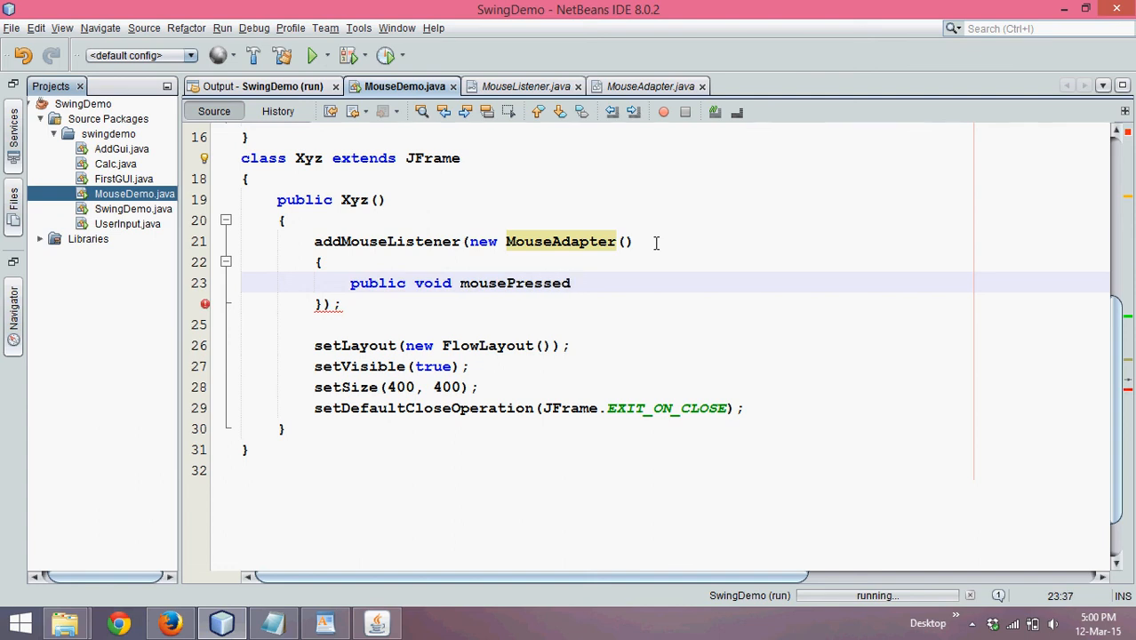
text(())
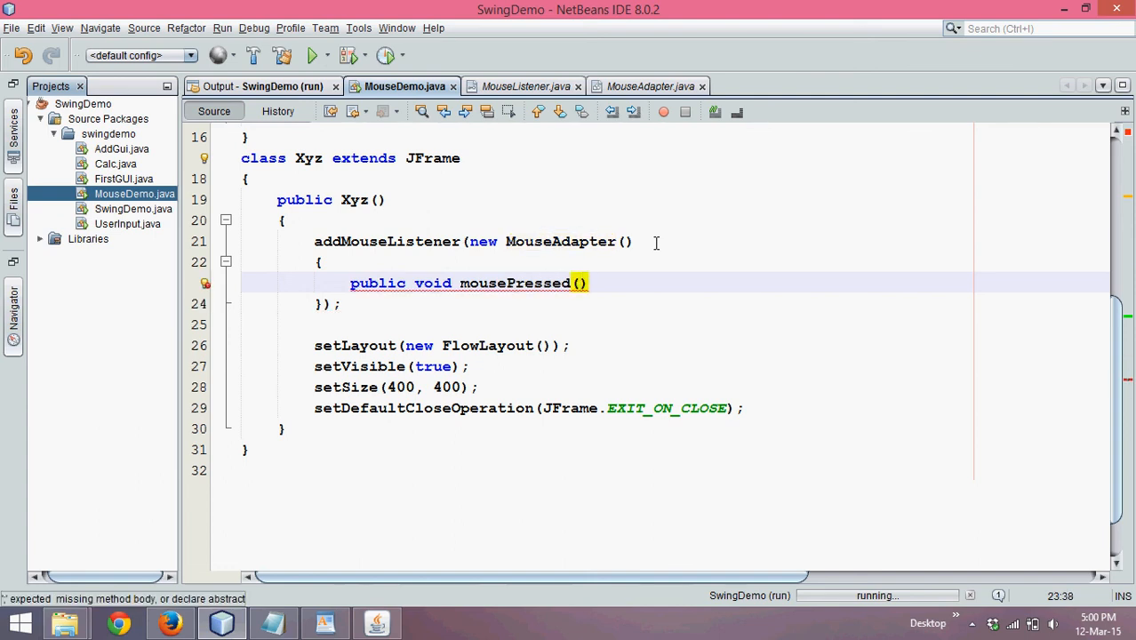
text(M)
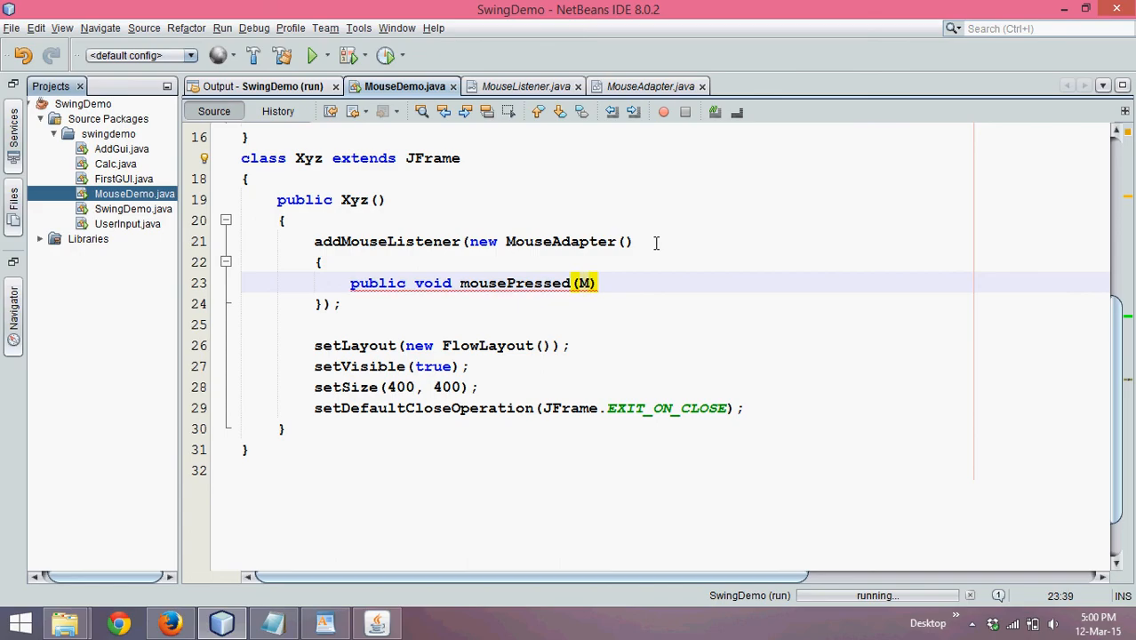
text(ouseEvent e)
text({)
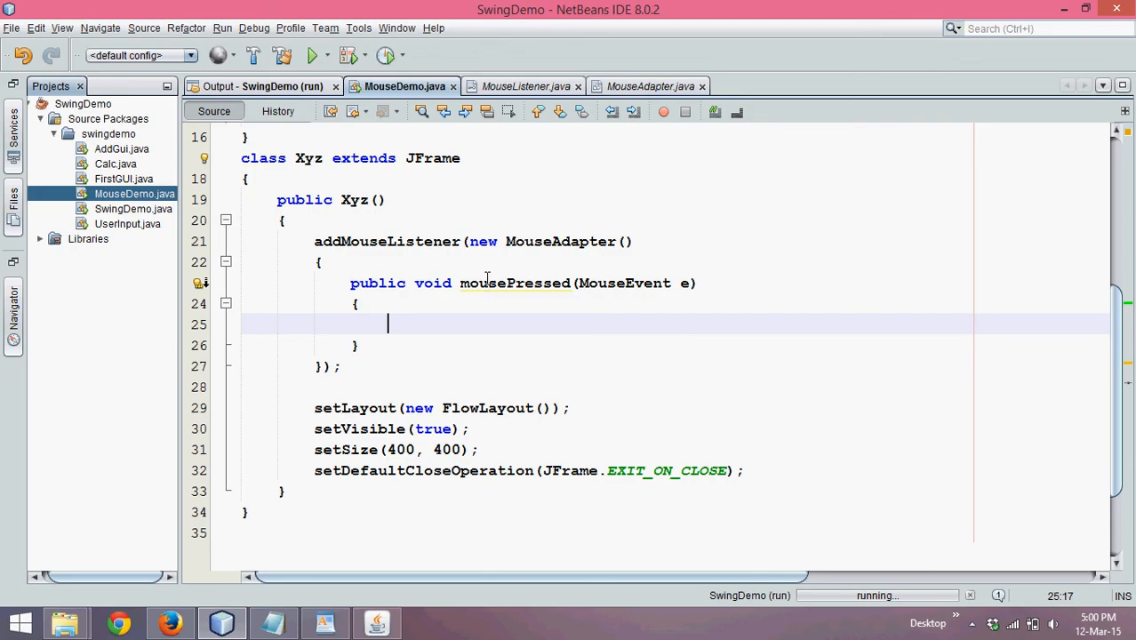
mouse_move(419, 327)
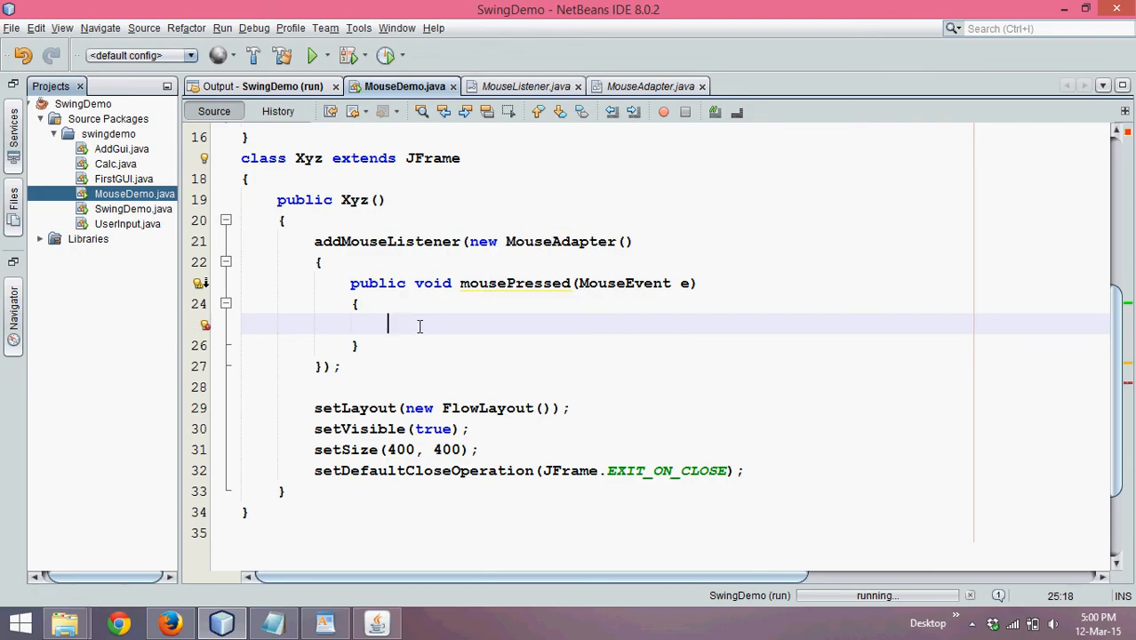
- Store the click position with int x = e.getX(); int y = e.getY();
text(int x)
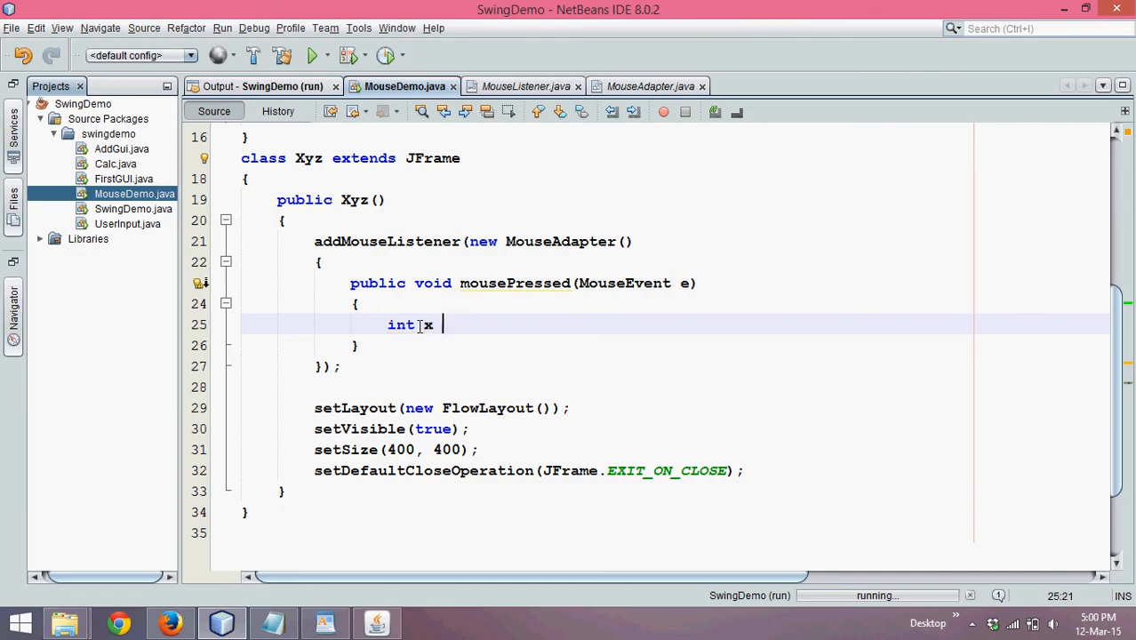
text(=)
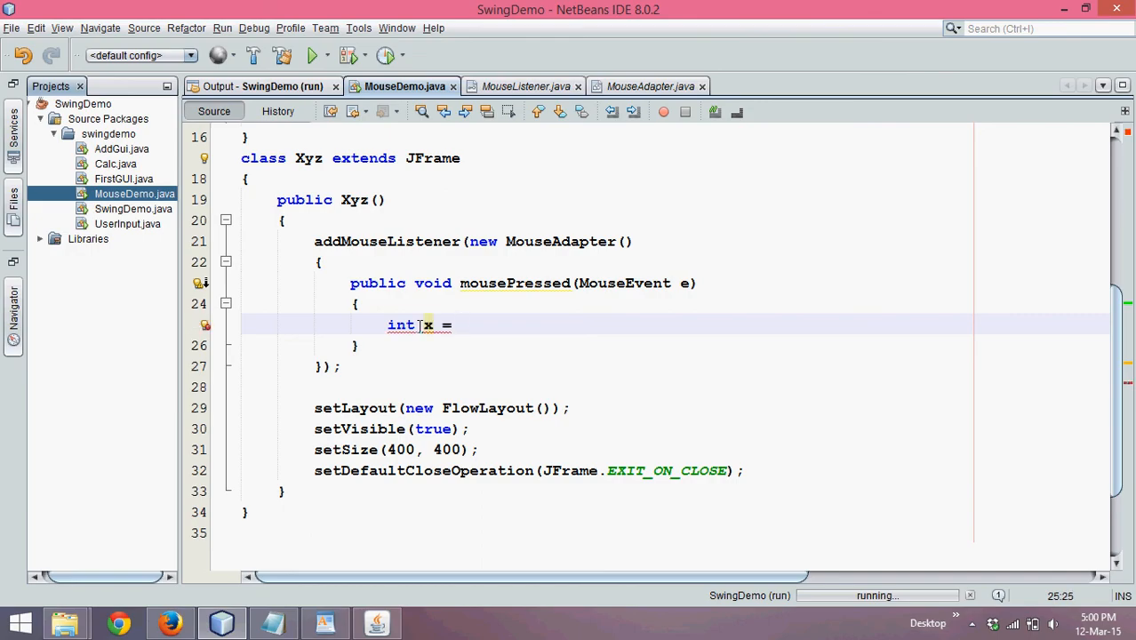
text(e)
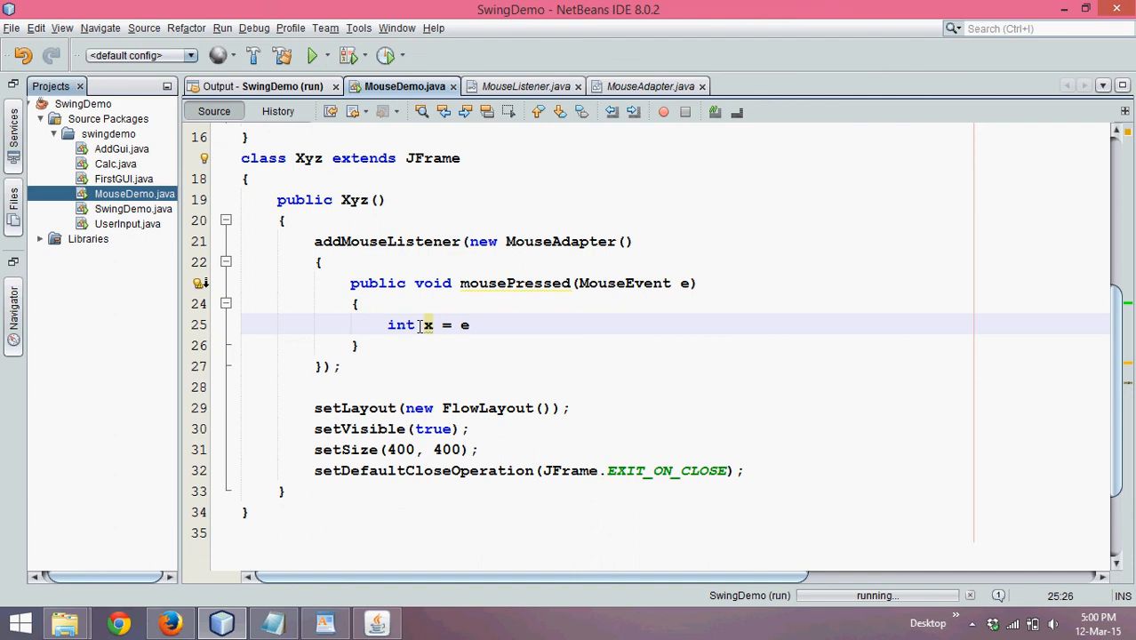
text(.getX();)
text(int y)
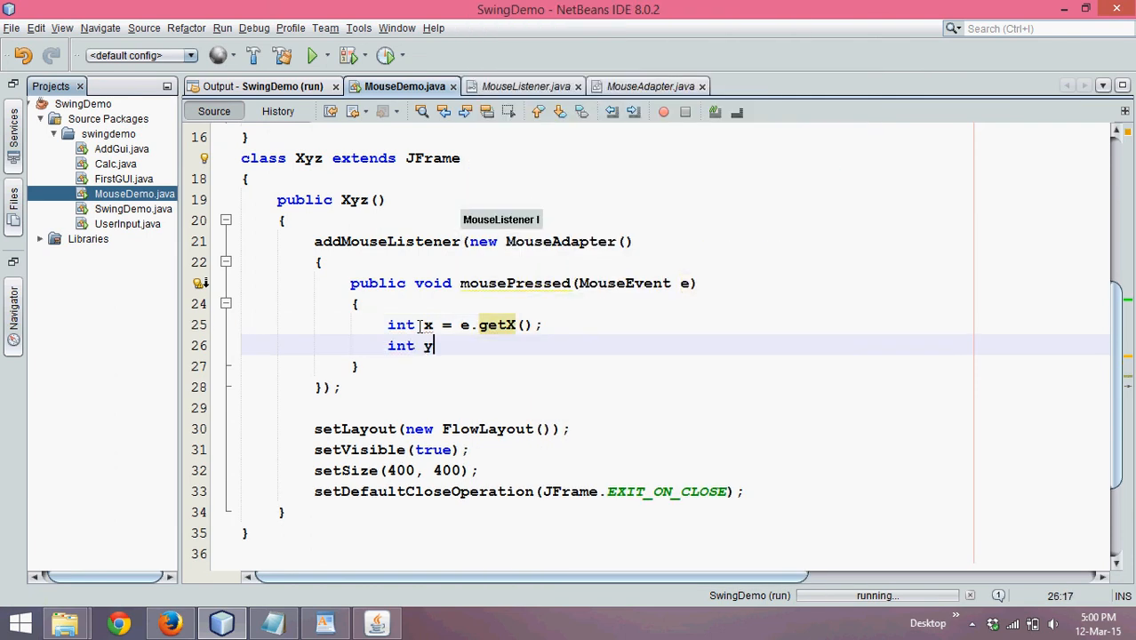
text(= e.g)
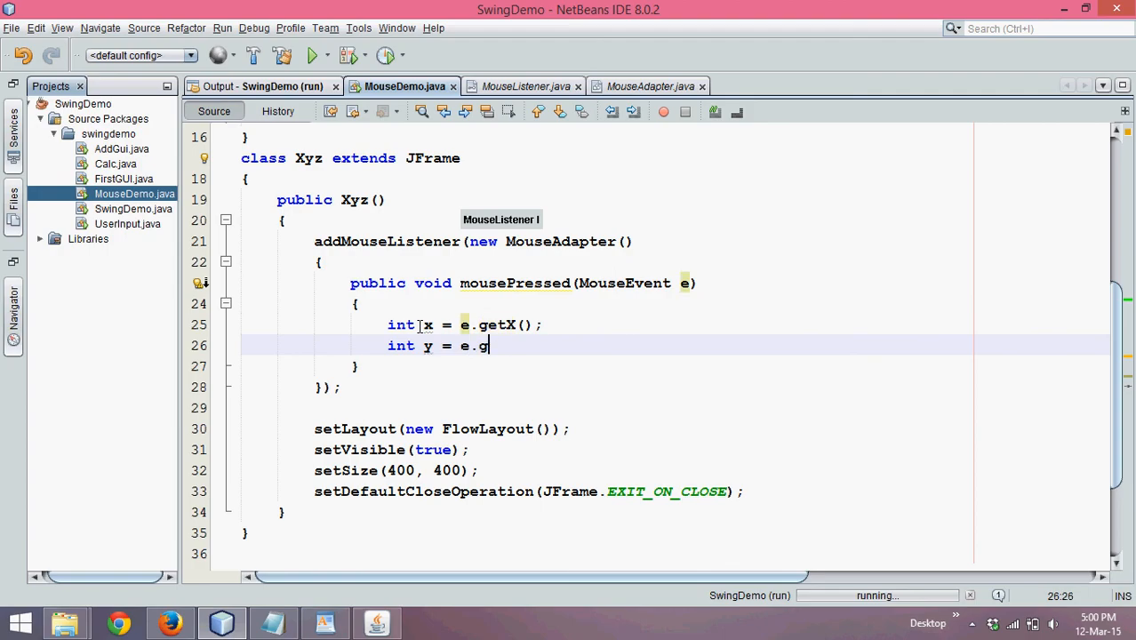
text(etY();)
text(System.out.println("");)
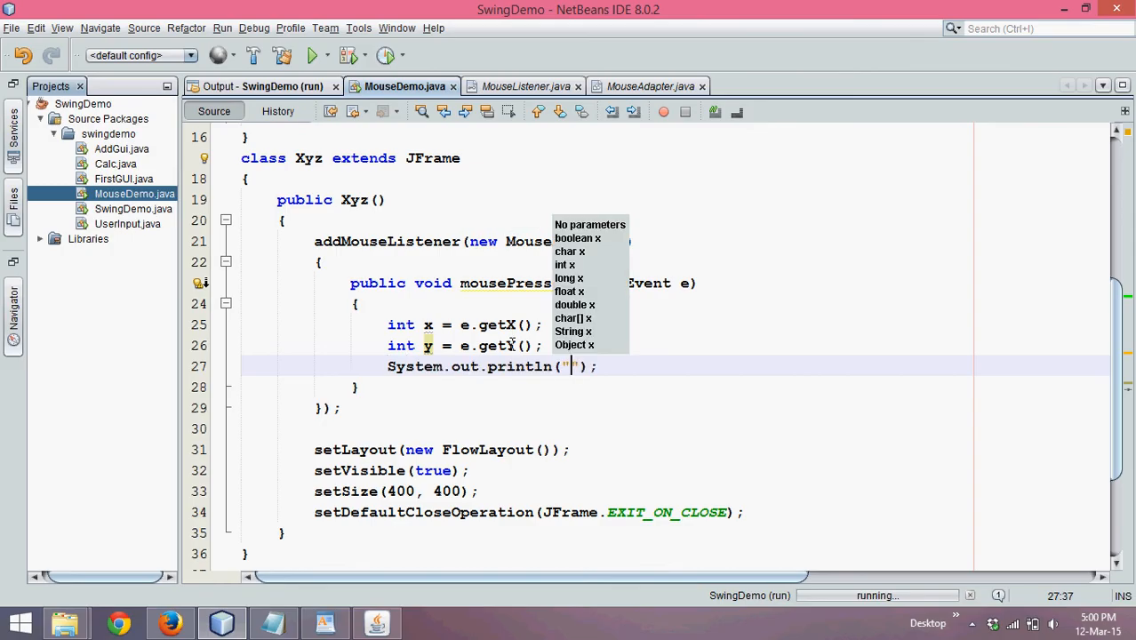
- Print x + " , " + y with System.out.println and save MouseDemo.java
text(x)
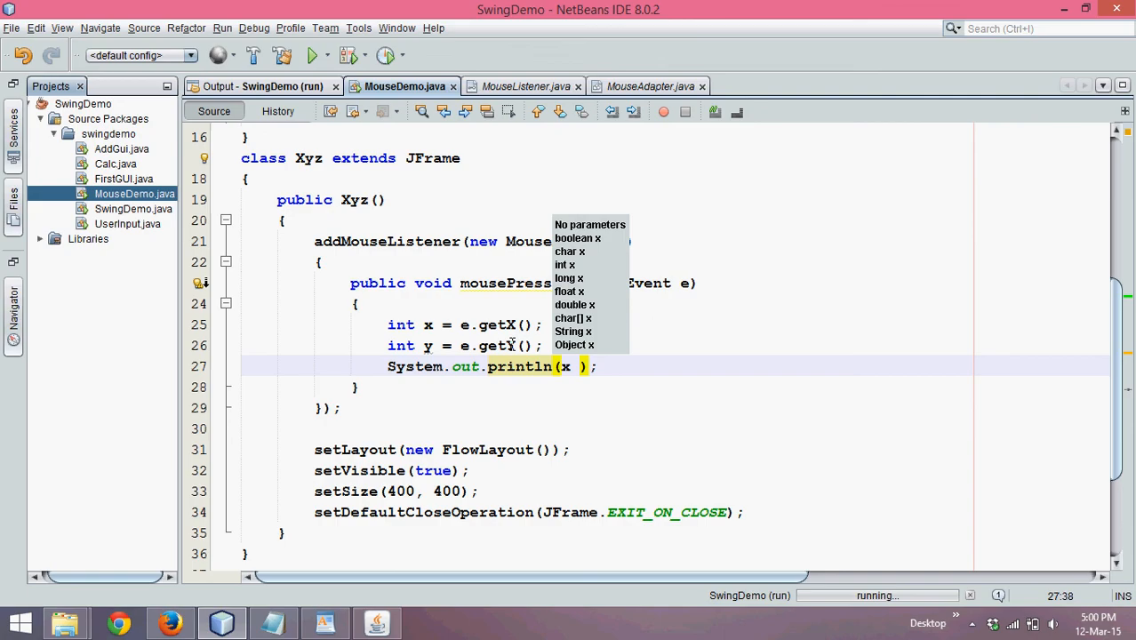
text(+)
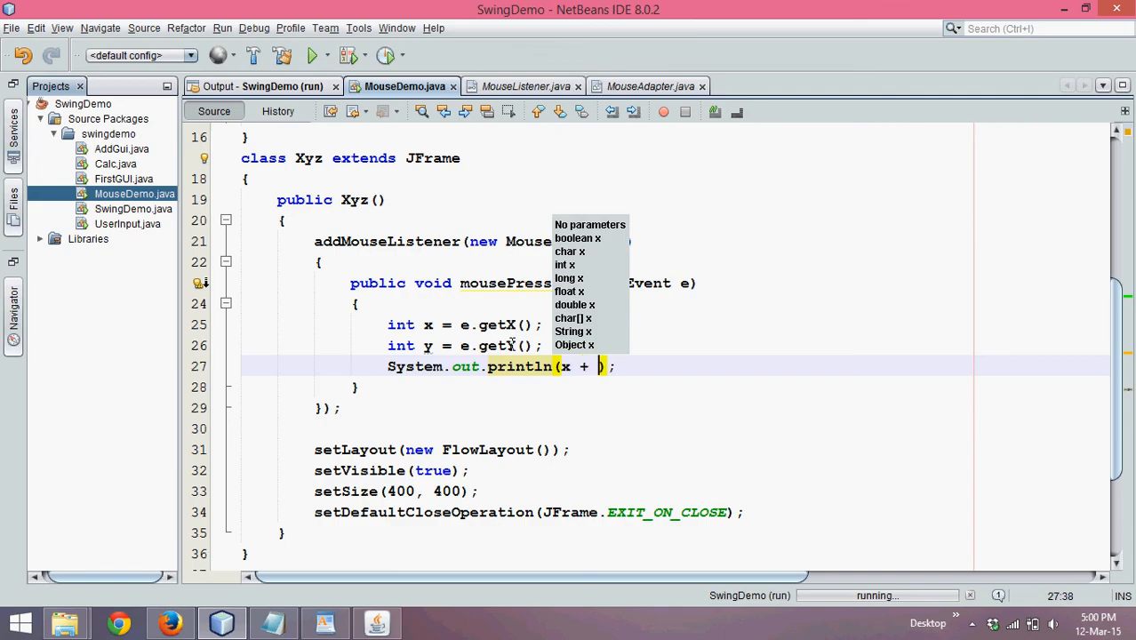
text(",")
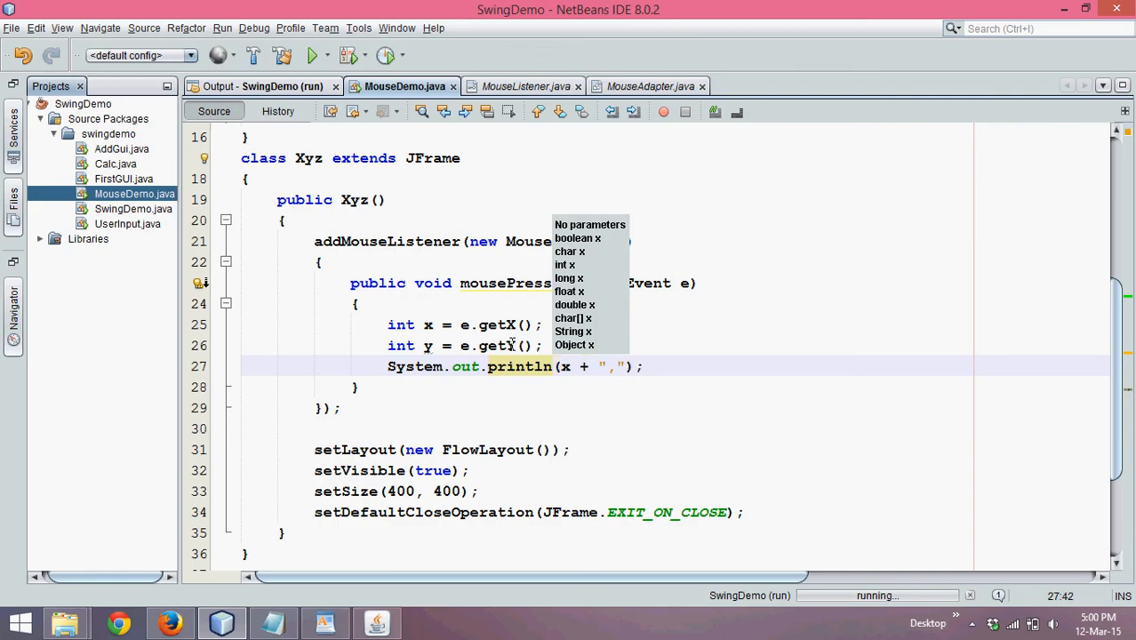
text(+ y)
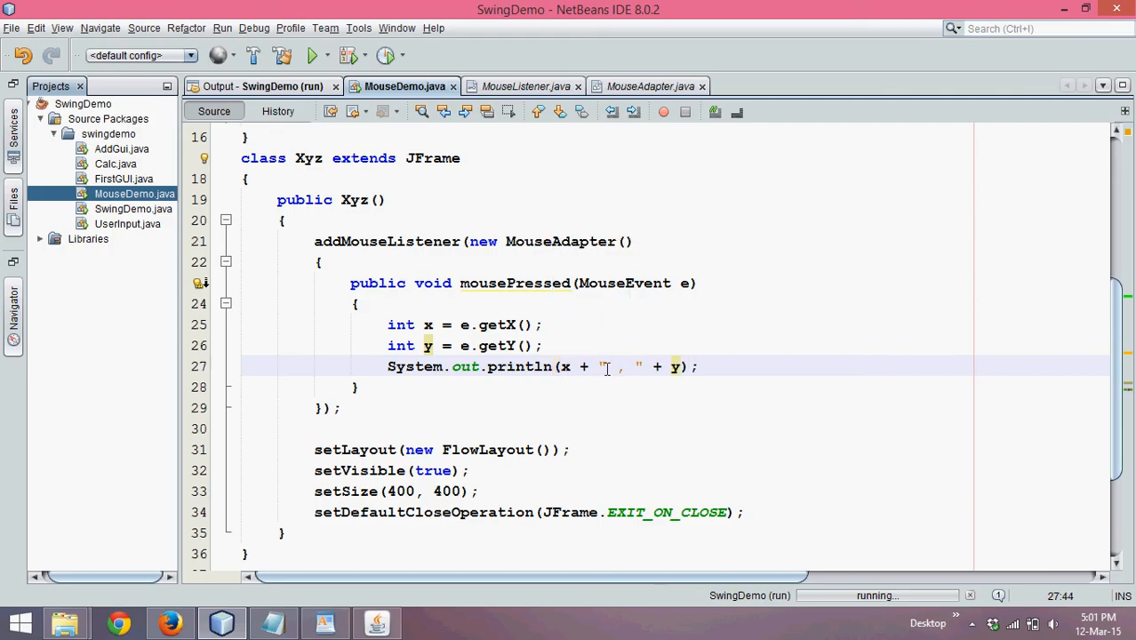
key(ctrl+s)
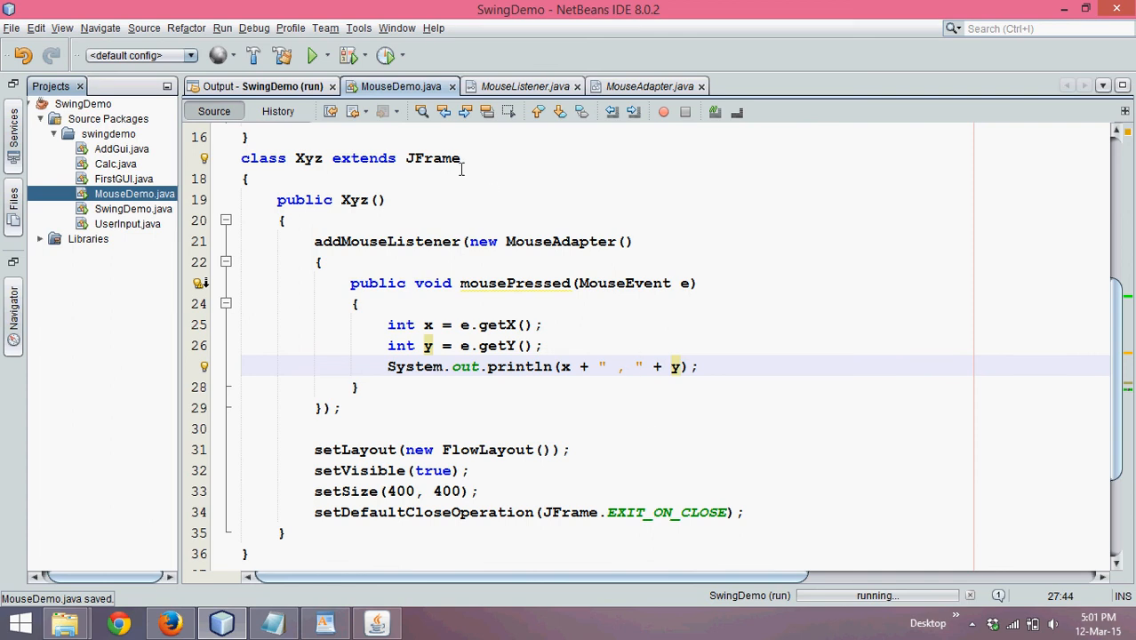
- Run the SwingDemo project again to test the mouse-press handler
click(315, 242)
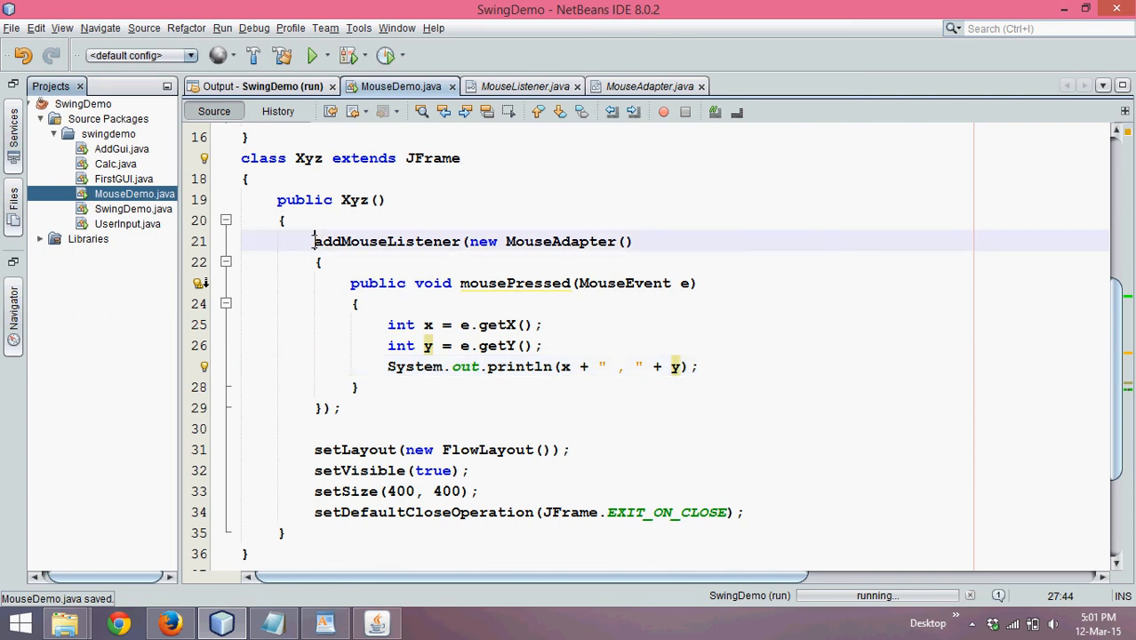
click(470, 242)
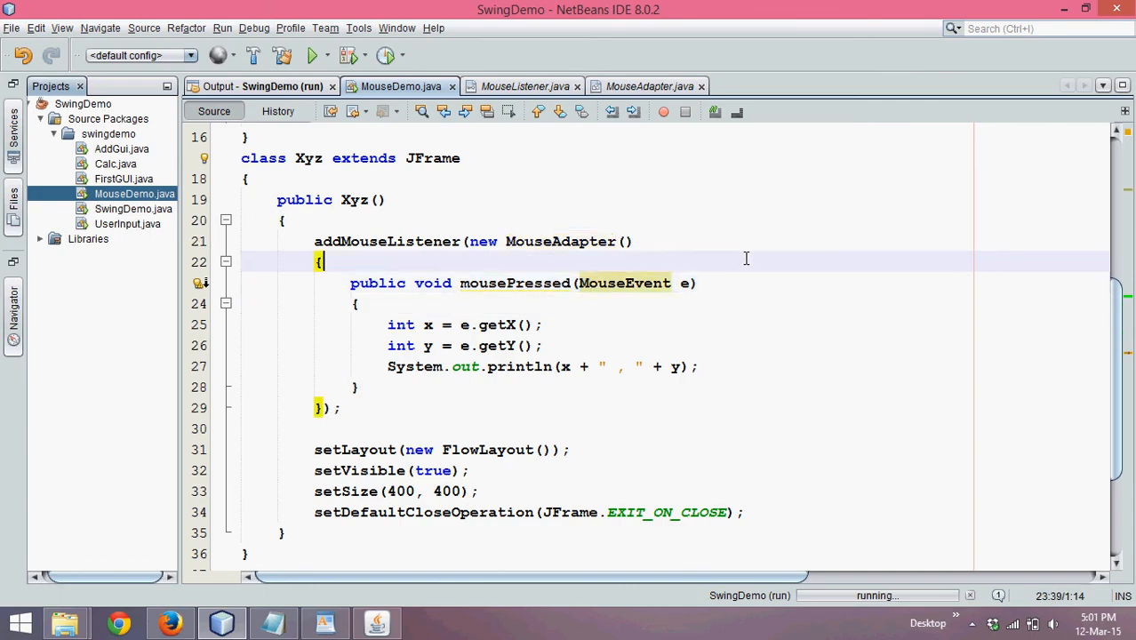
click(312, 55)
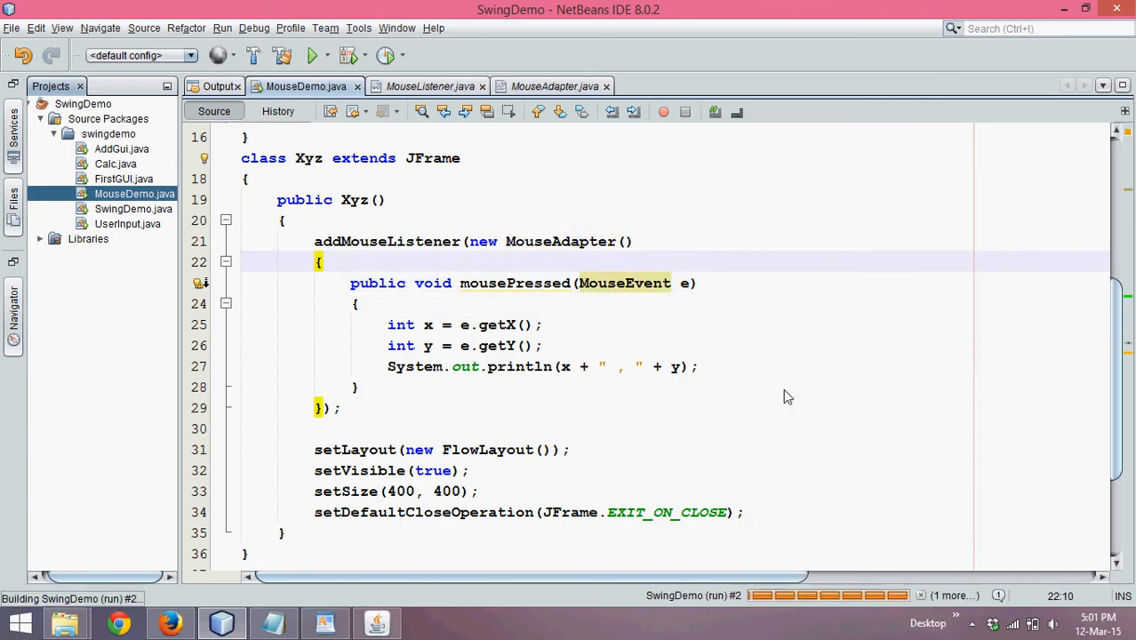
- Click two spots in the running SwingDemo frame, printing coordinates such as 95 , 113 and 322 , 63
click(313, 55)
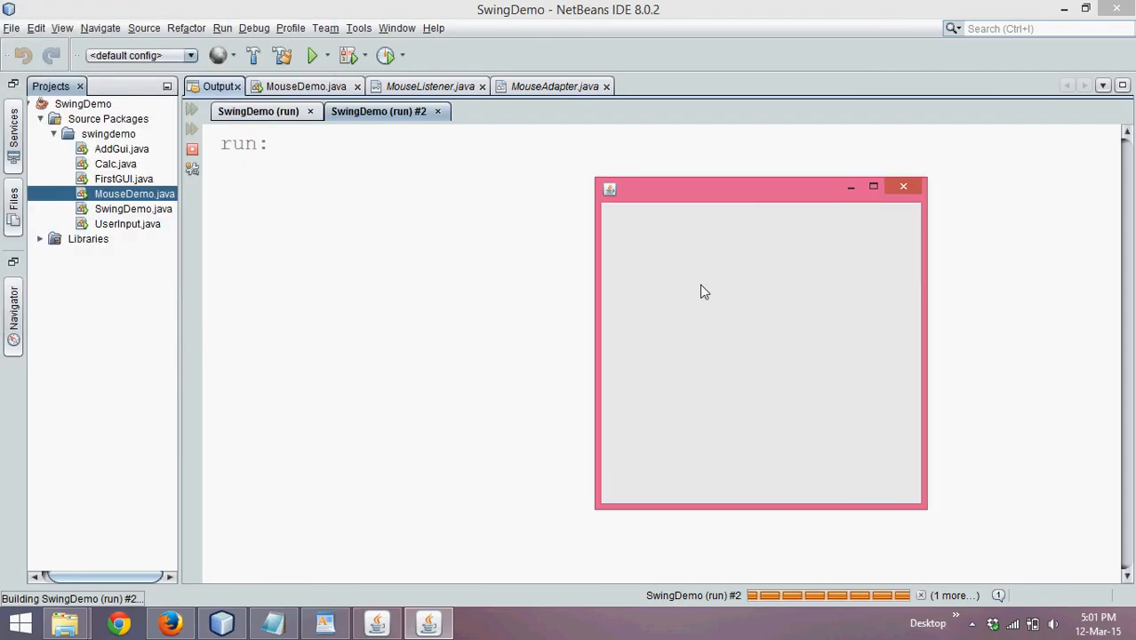
click(679, 277)
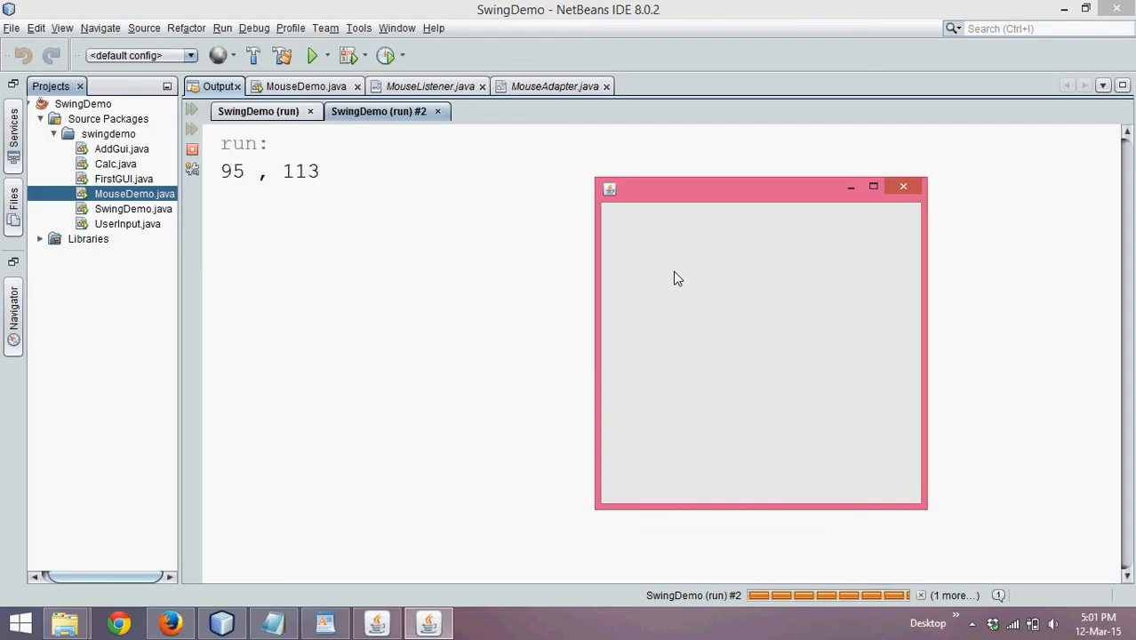
mouse_move(681, 274)
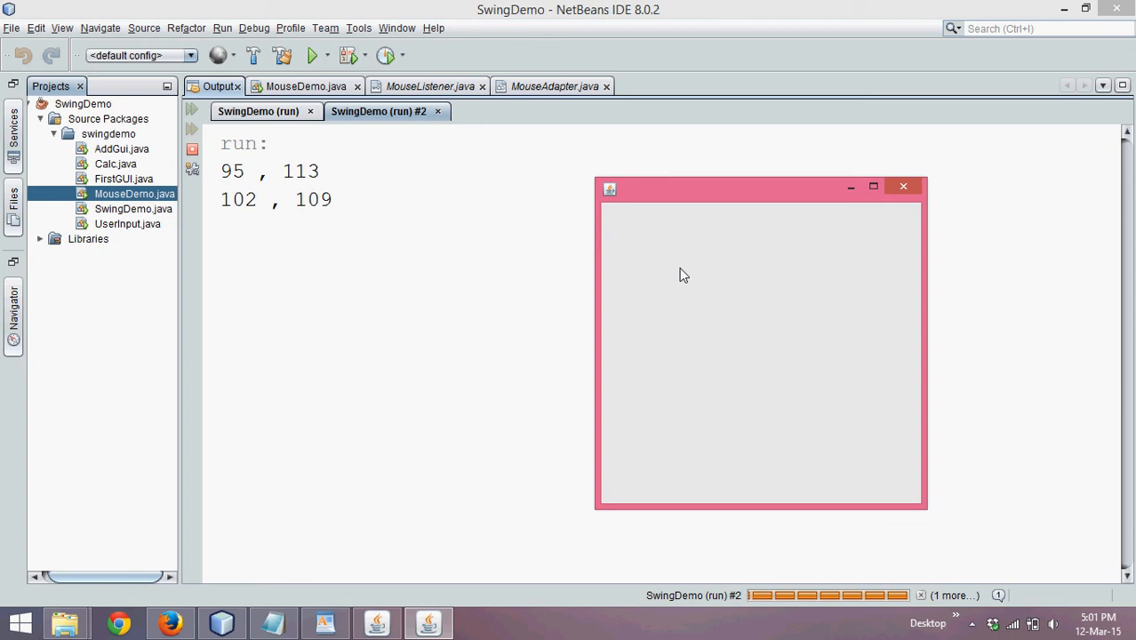
mouse_move(683, 274)
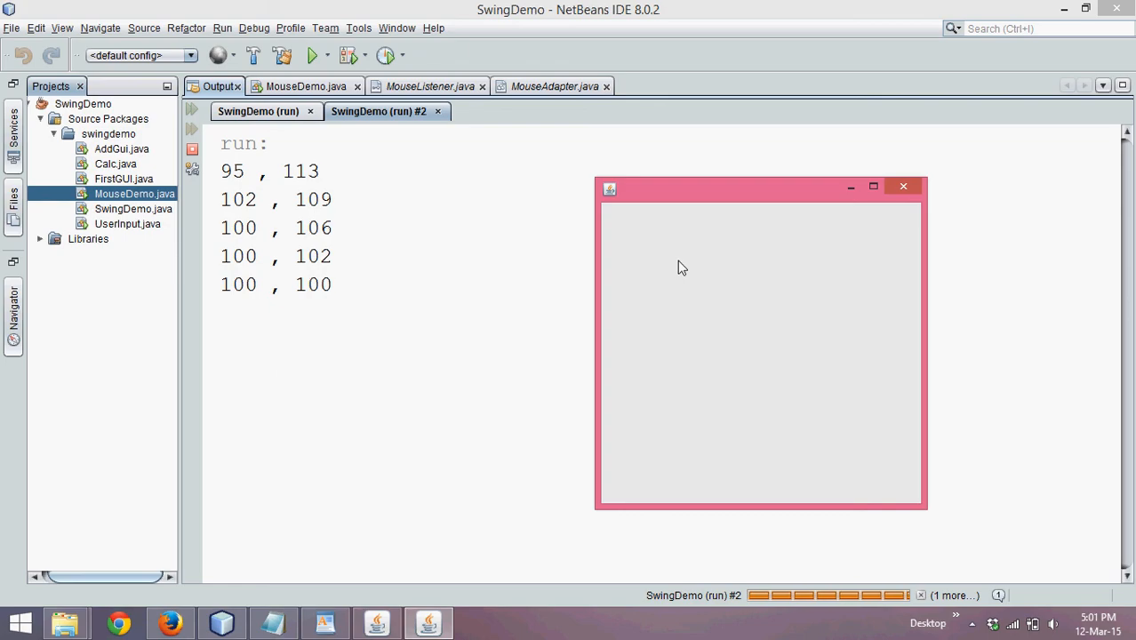
mouse_move(914, 507)
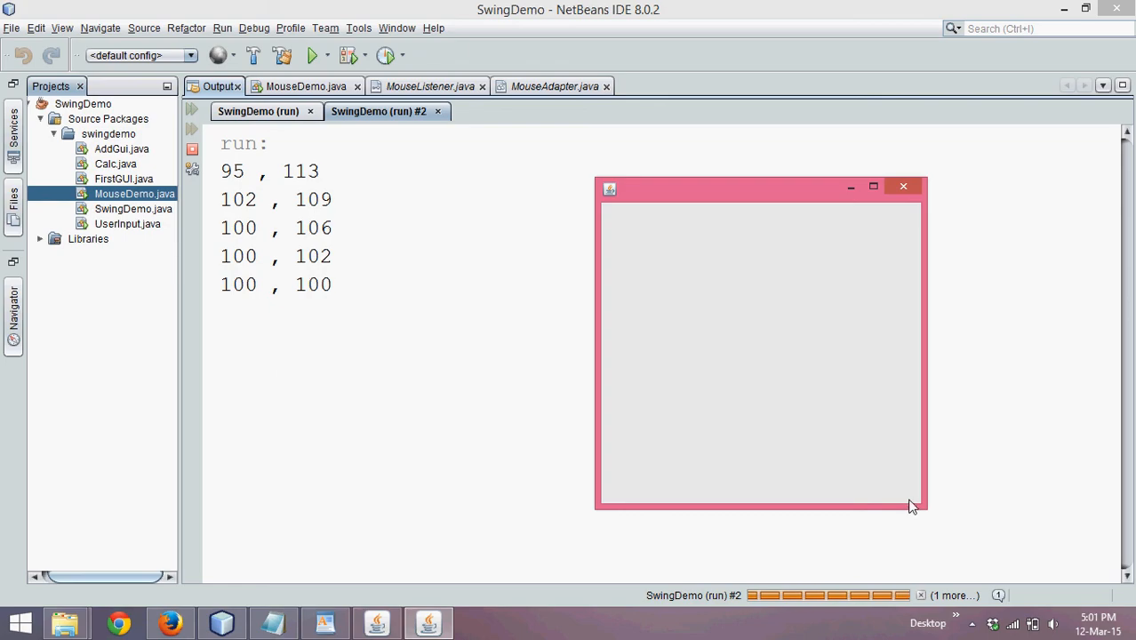
mouse_move(647, 246)
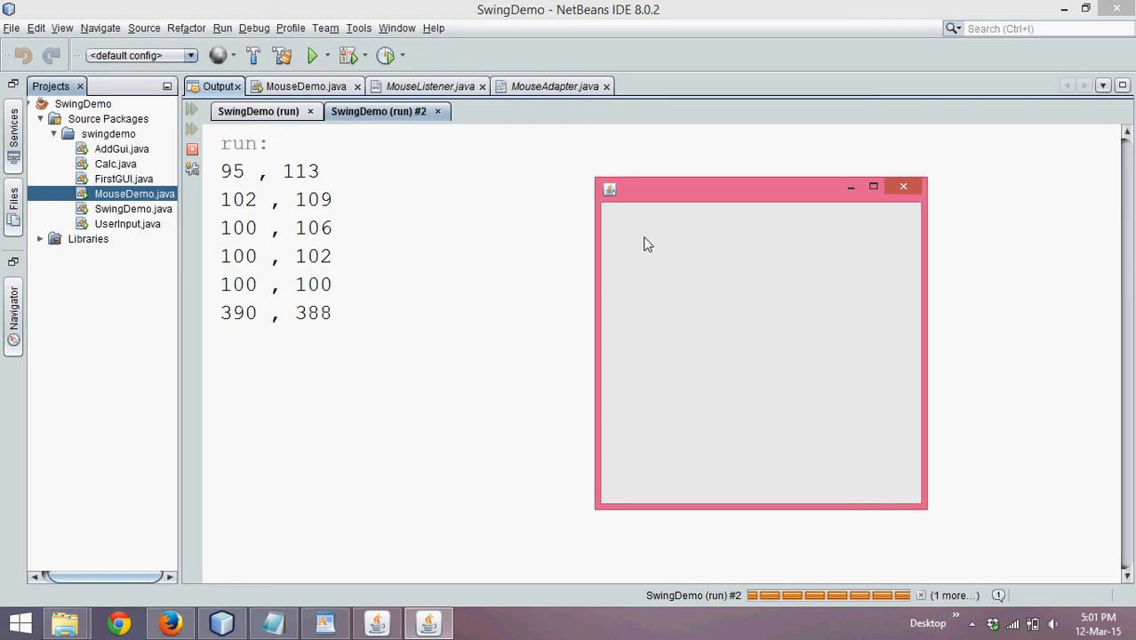
mouse_move(608, 212)
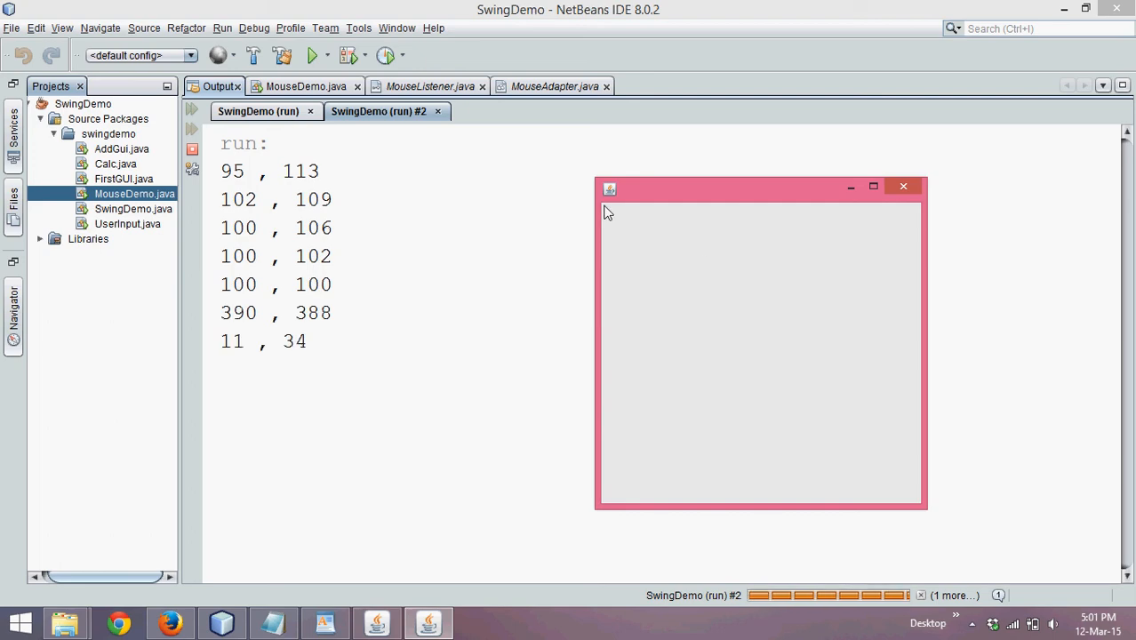
click(779, 359)
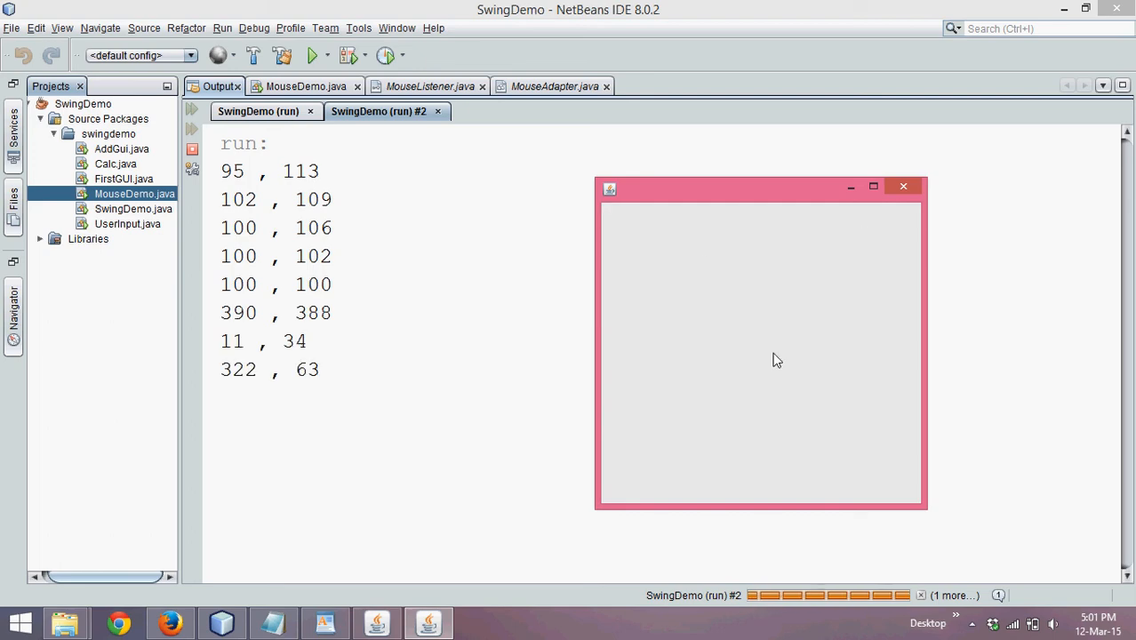